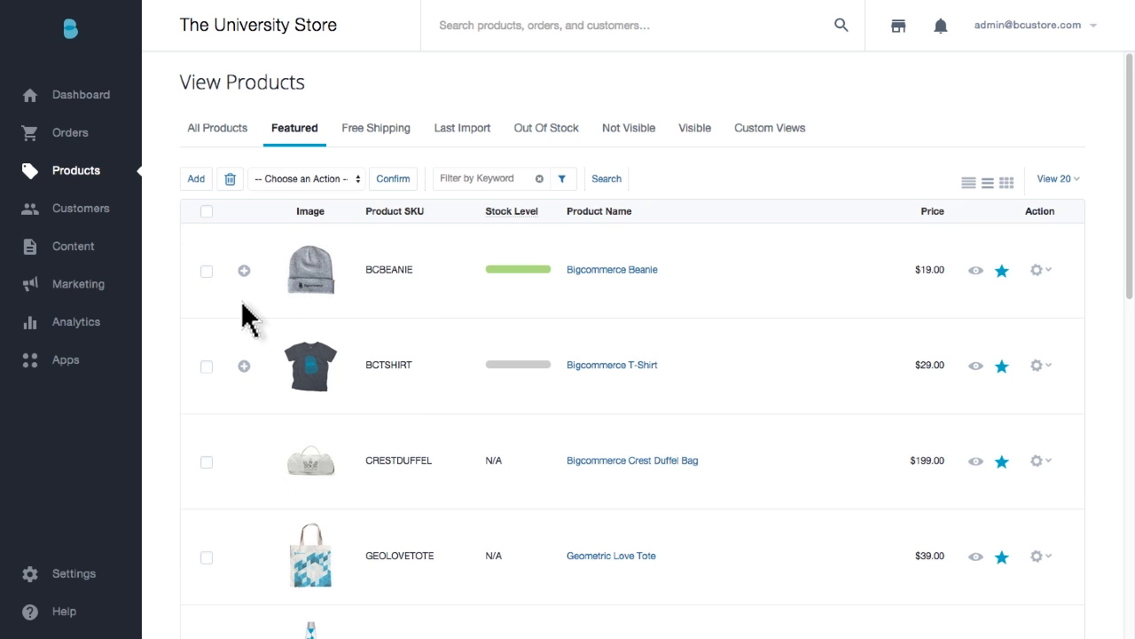
Step: Go to the Product Options list from the Products sidebar section
click(74, 170)
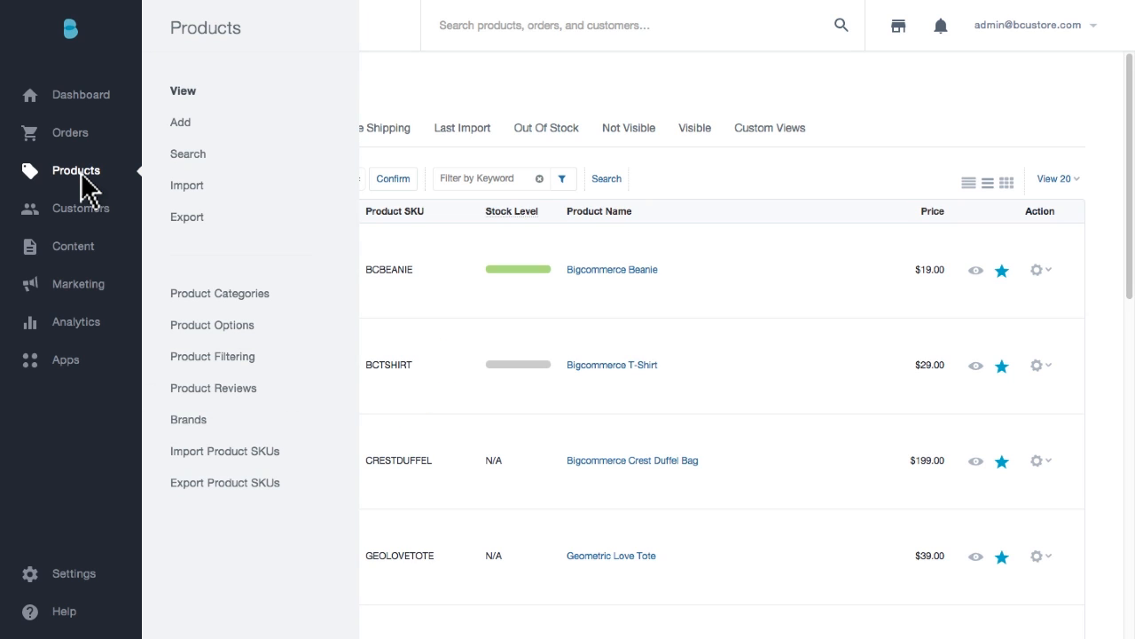
mouse_move(220, 324)
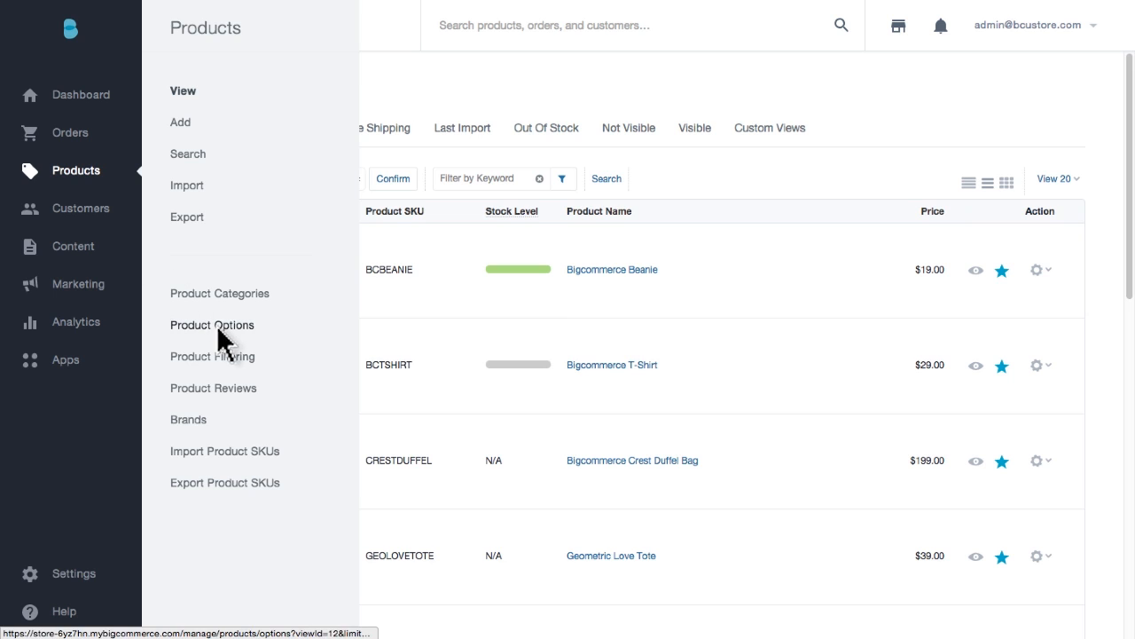
click(213, 324)
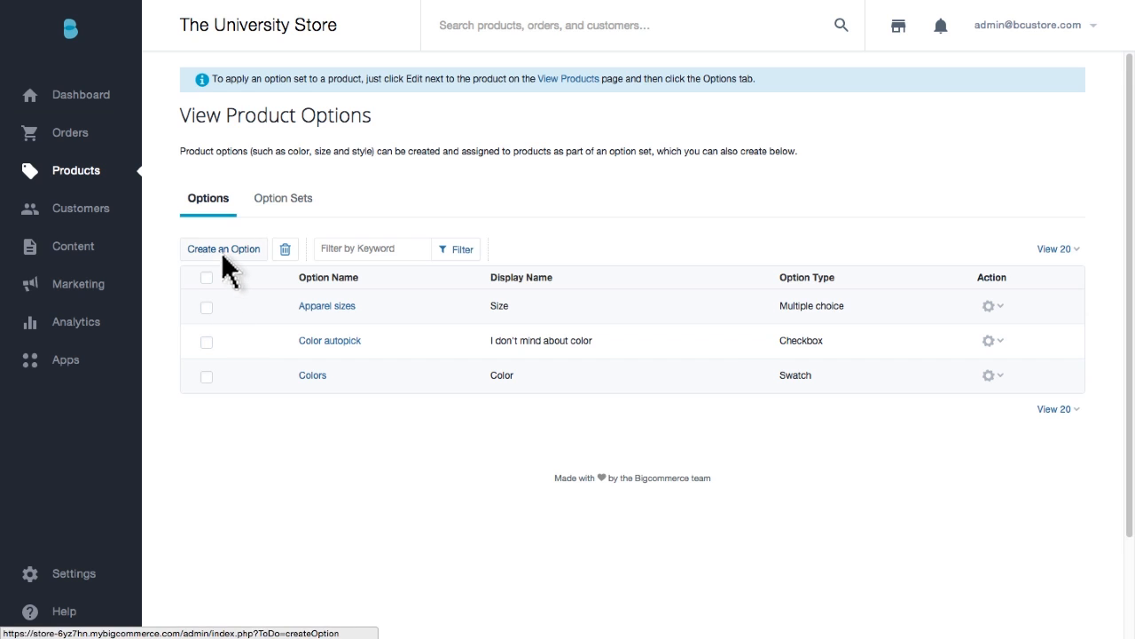
Step: Start creating a new product option to reach the option-type choices
click(224, 248)
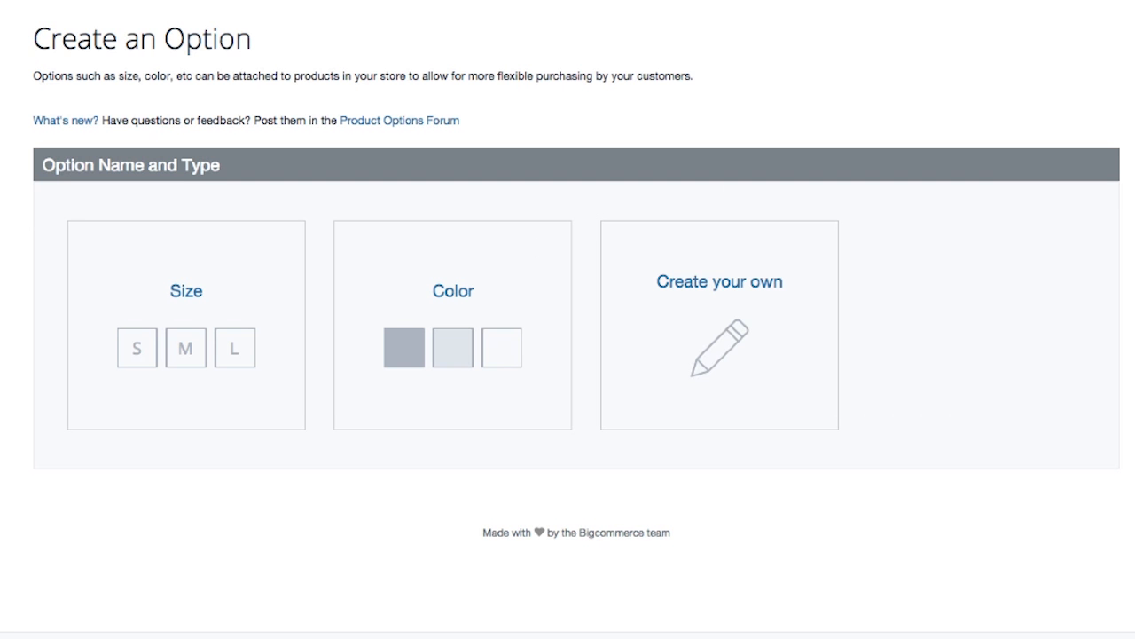
mouse_move(310, 483)
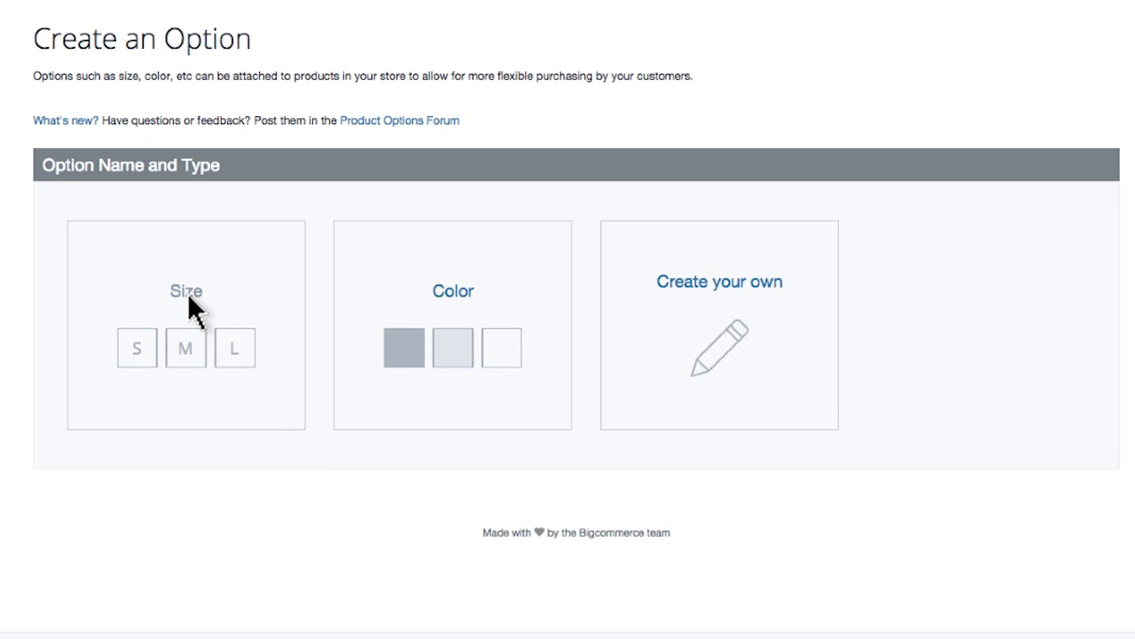
Step: Choose the Size type and name the option 'Size S-XL' with Small, Medium, Large
click(184, 290)
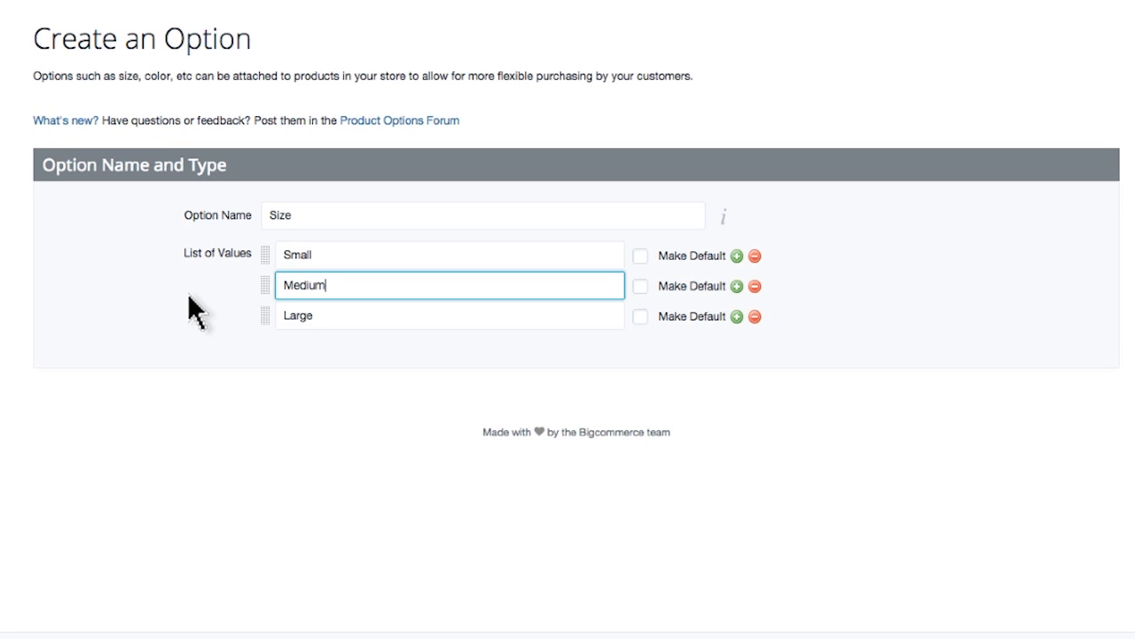
click(482, 215)
text( S-X)
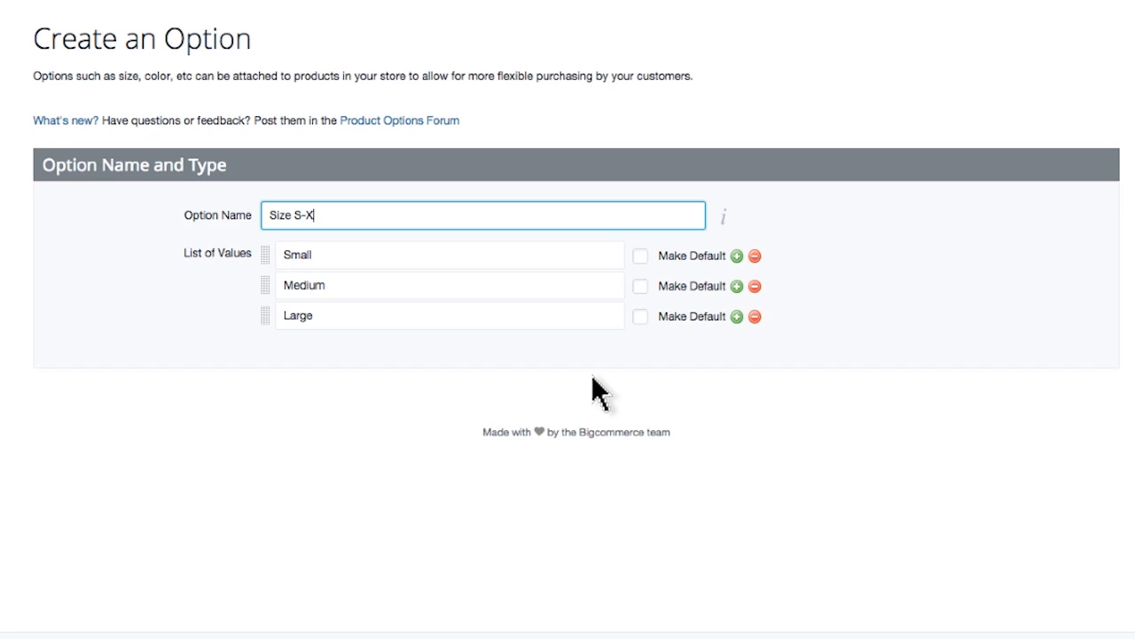
text(L)
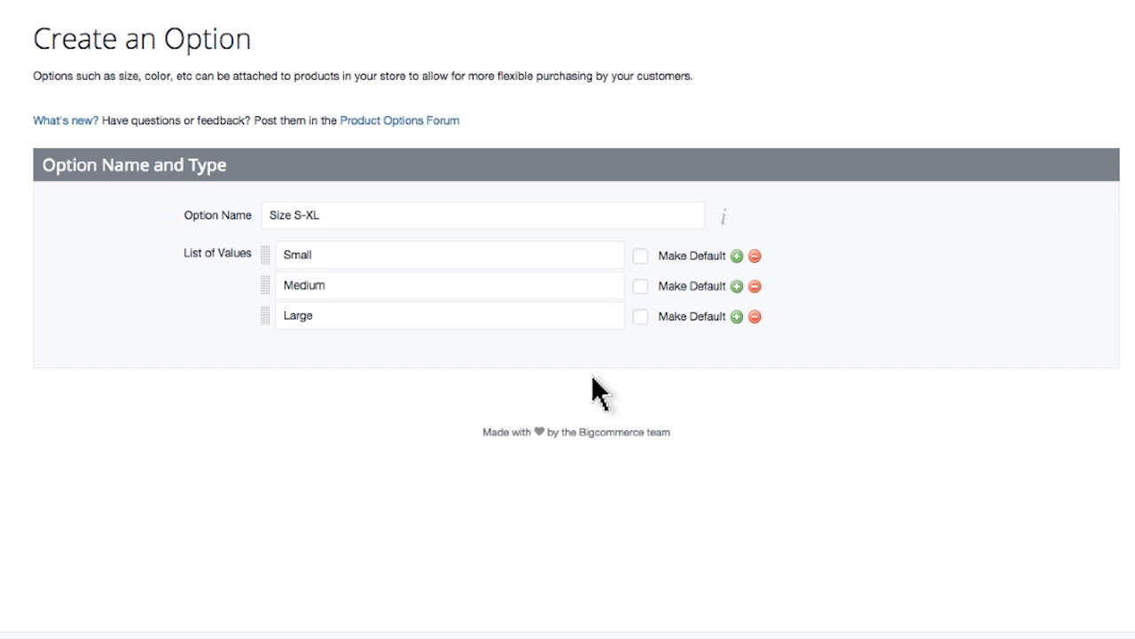
mouse_move(736, 316)
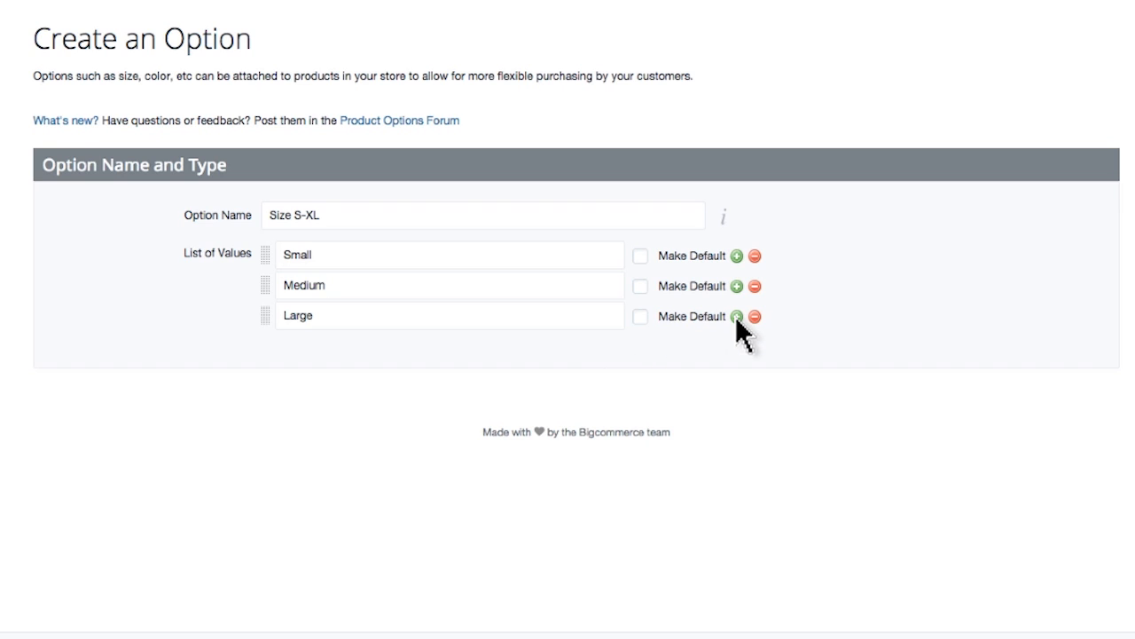
Step: Add 'X-Large' as a fourth value after Large
click(736, 315)
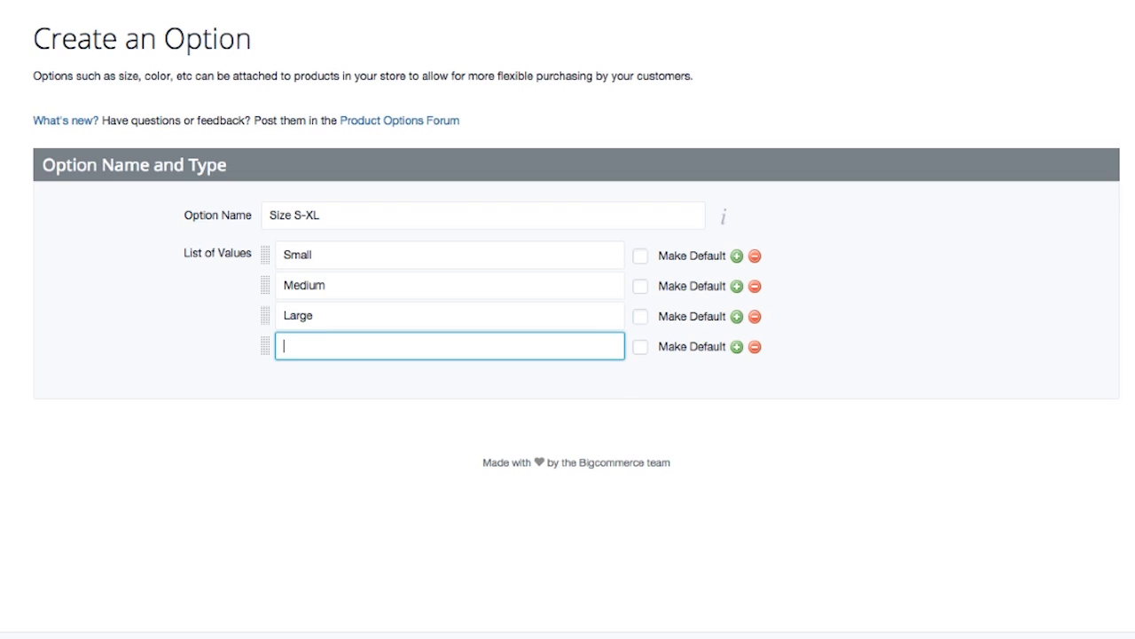
text(X-Large)
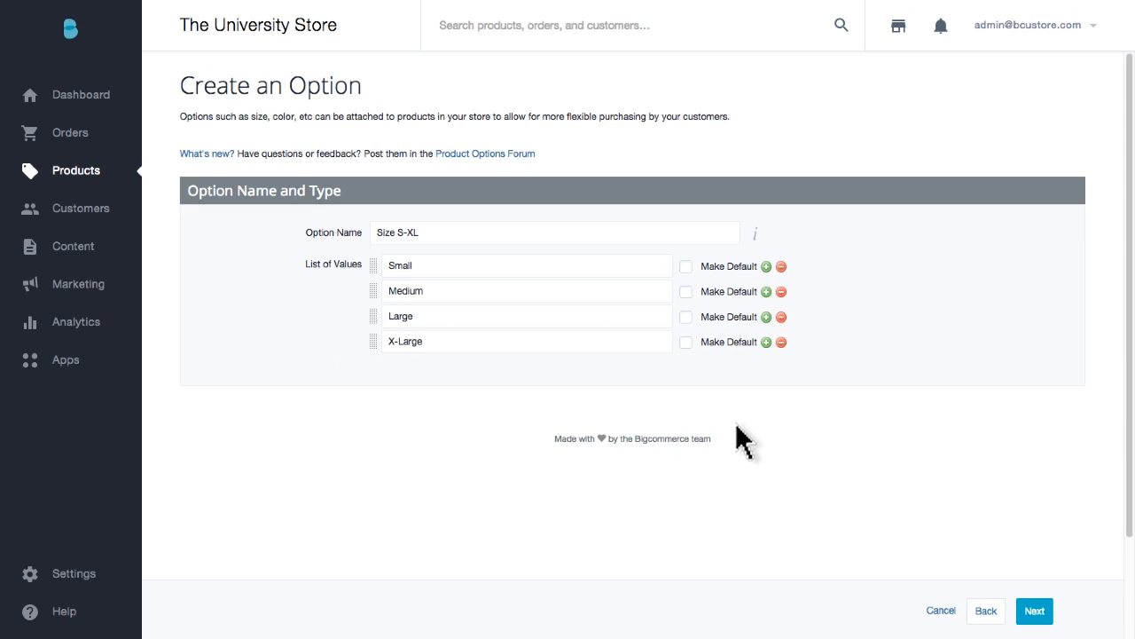
Step: Continue to the option-set step, briefly ticking and unticking the Apparel set
click(1034, 610)
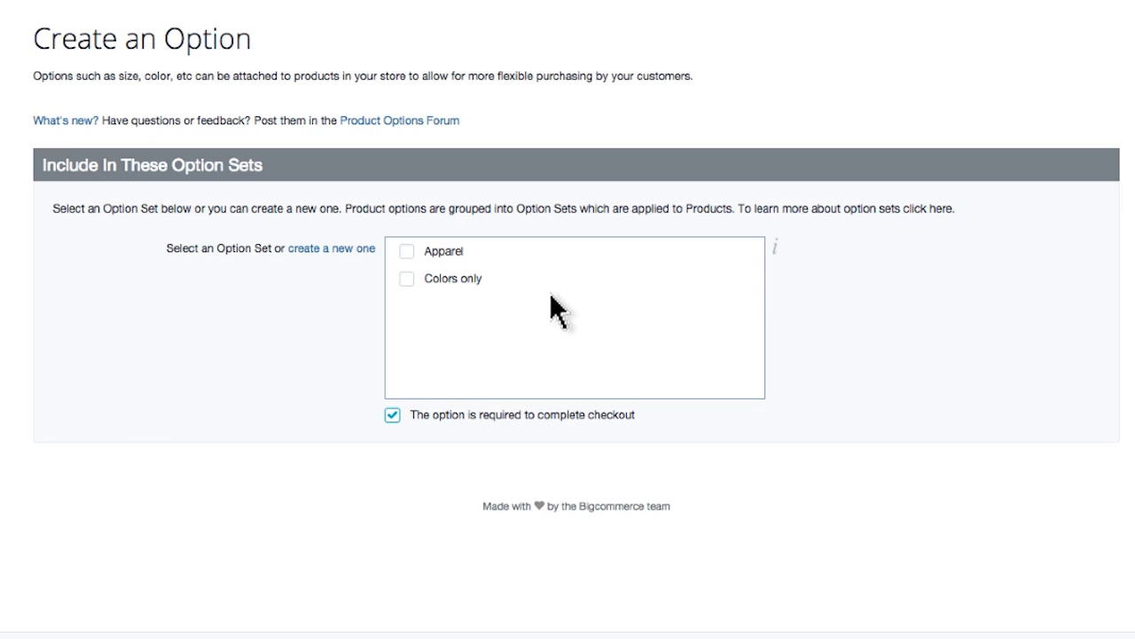
mouse_move(412, 270)
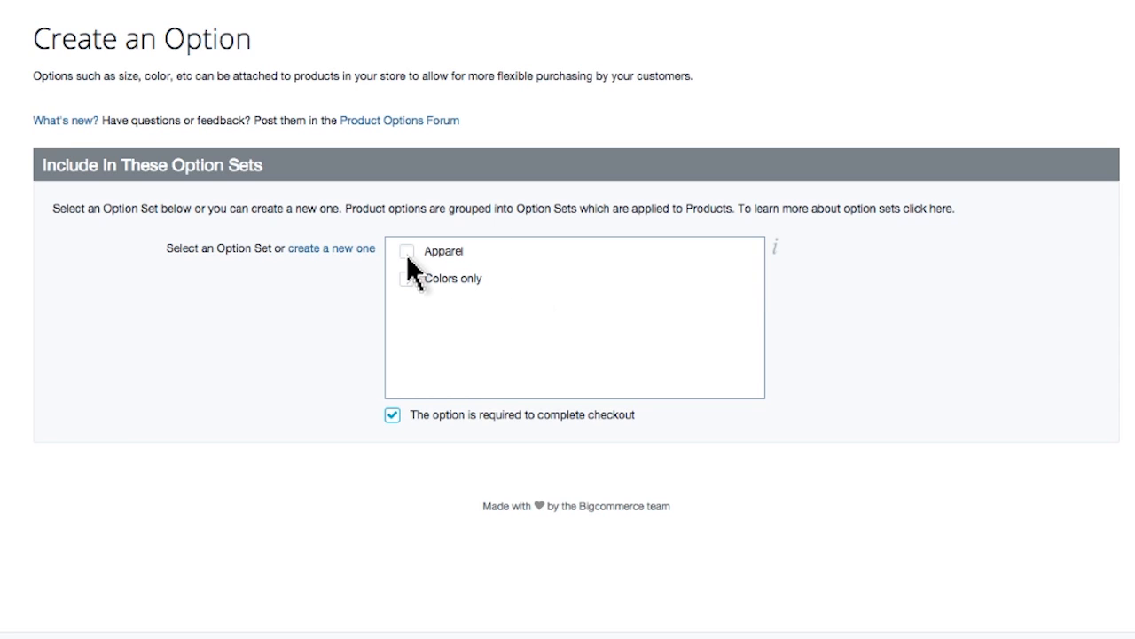
click(406, 252)
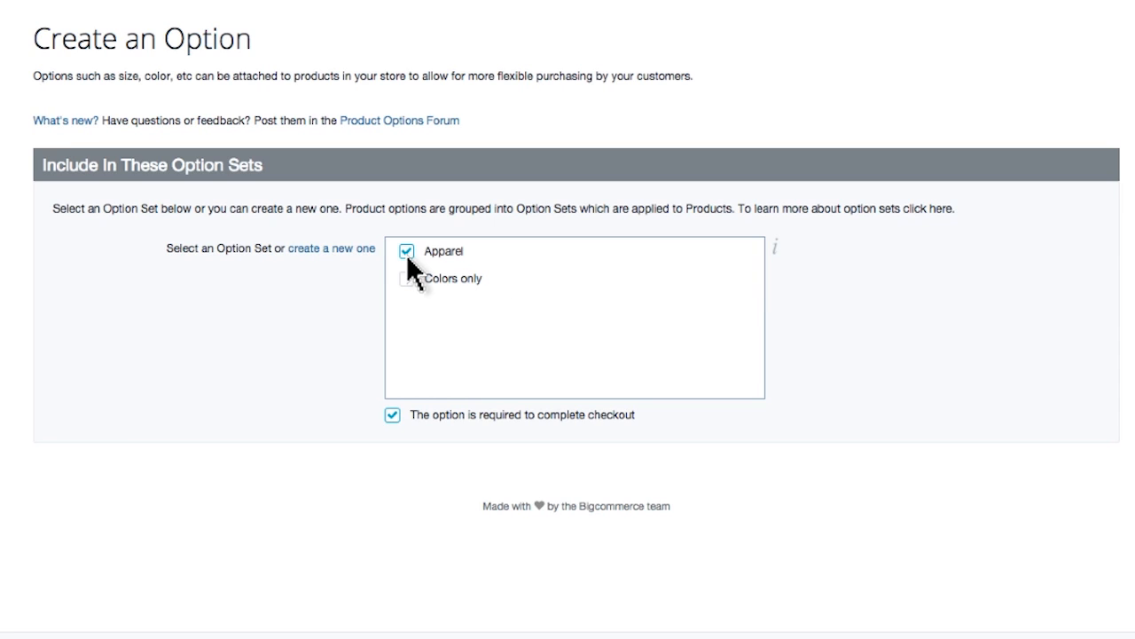
click(406, 252)
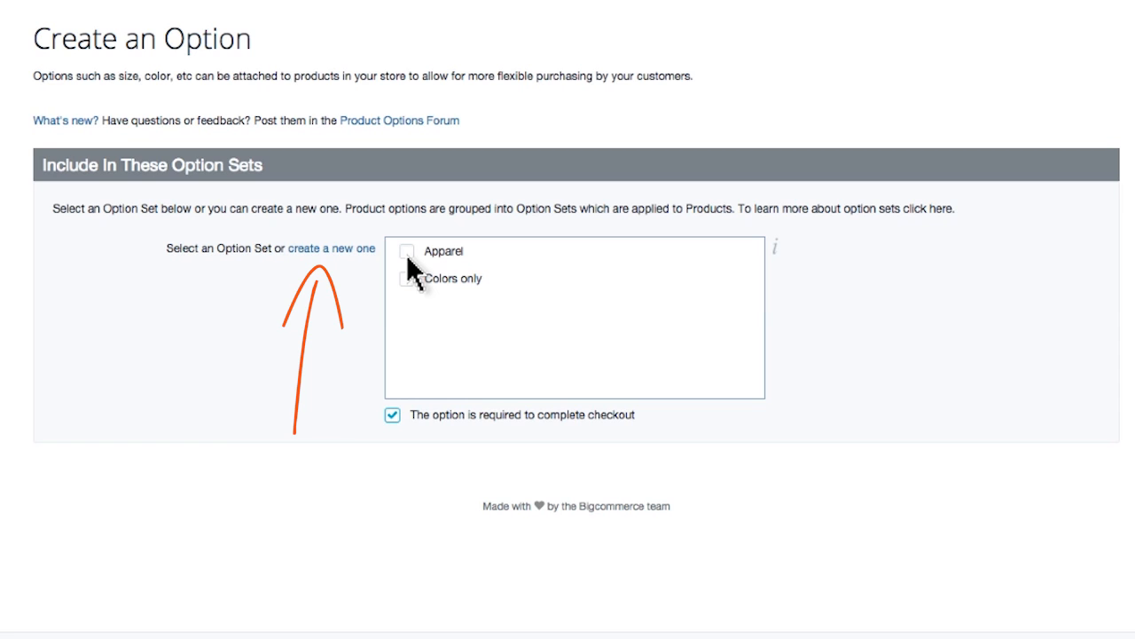
Step: Create and save a new option set named 'TShirt Set - S-XL + Blue/Navy/Grey'
click(332, 248)
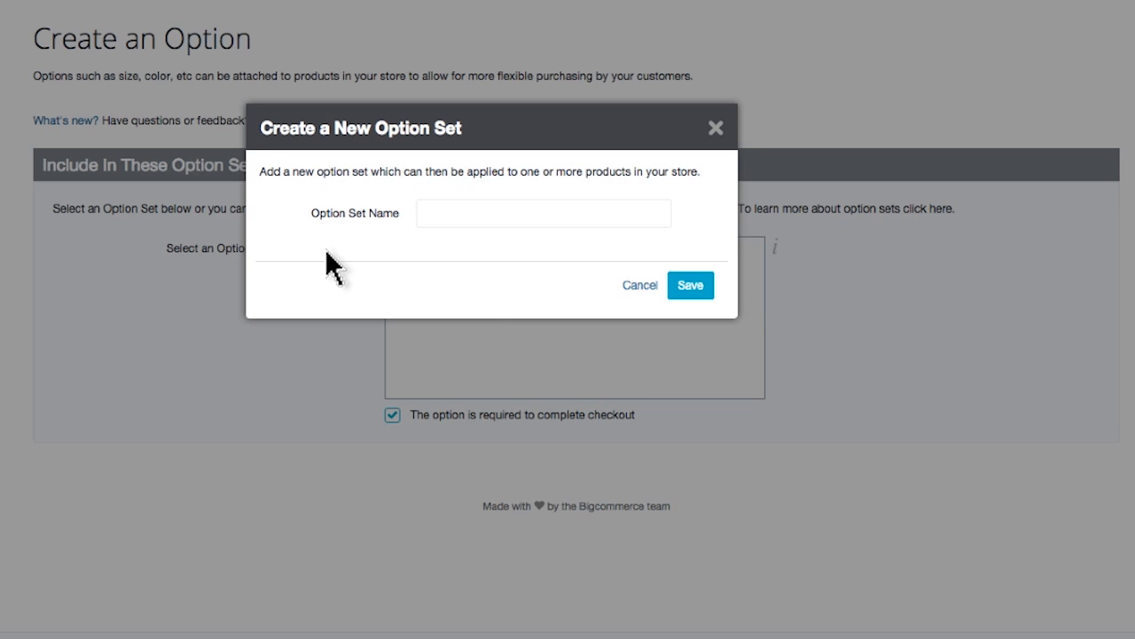
click(543, 213)
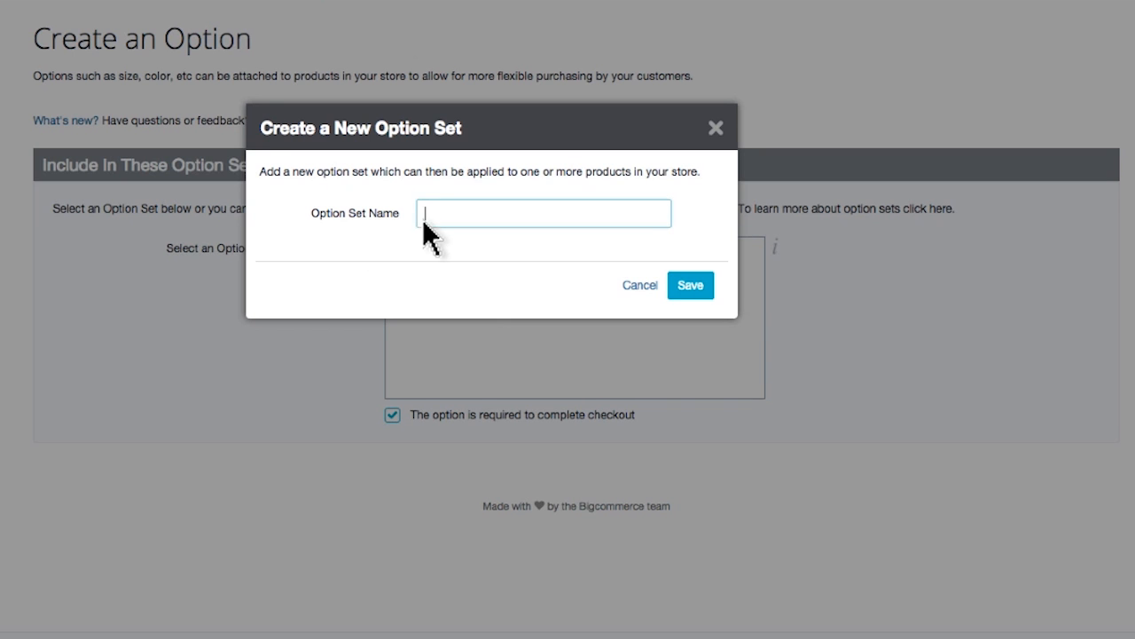
mouse_move(543, 263)
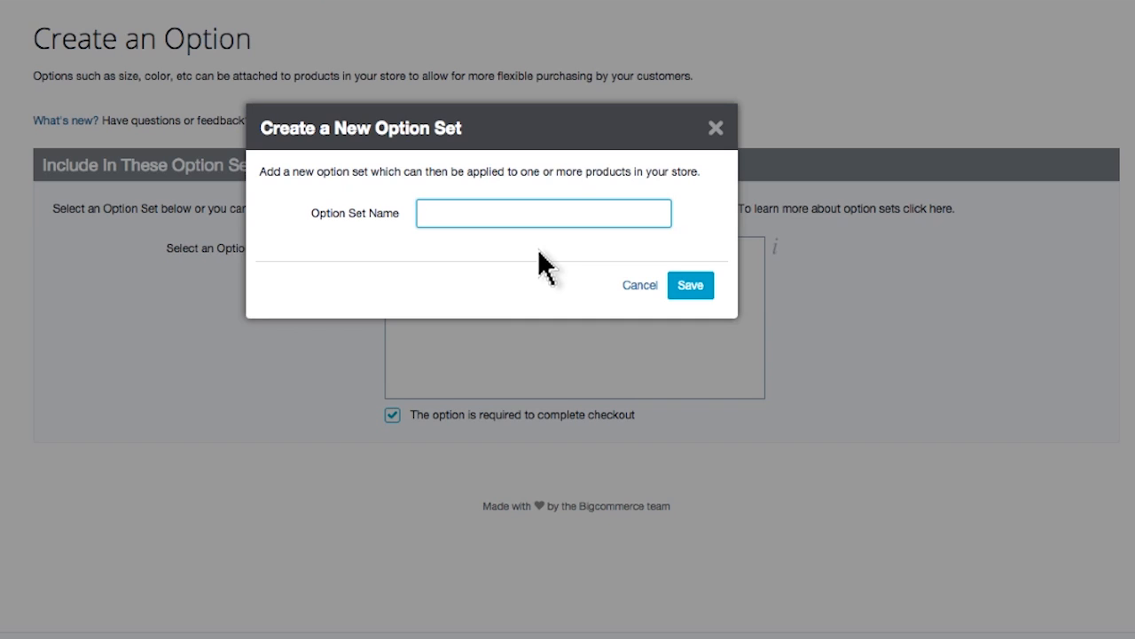
text(TShirt Set -)
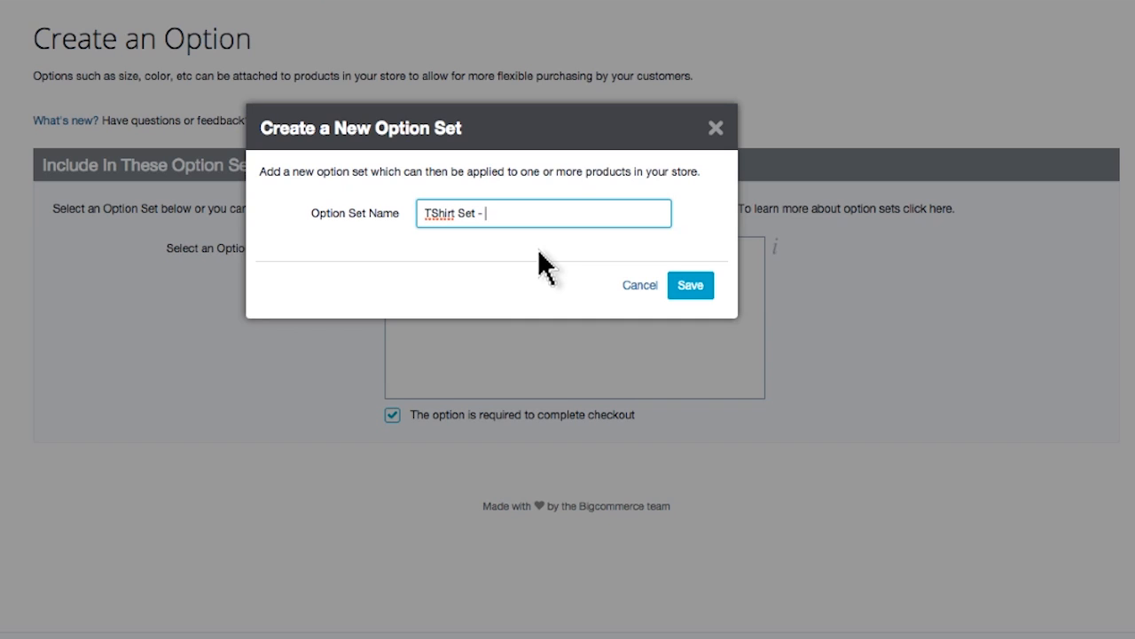
text(S-XL)
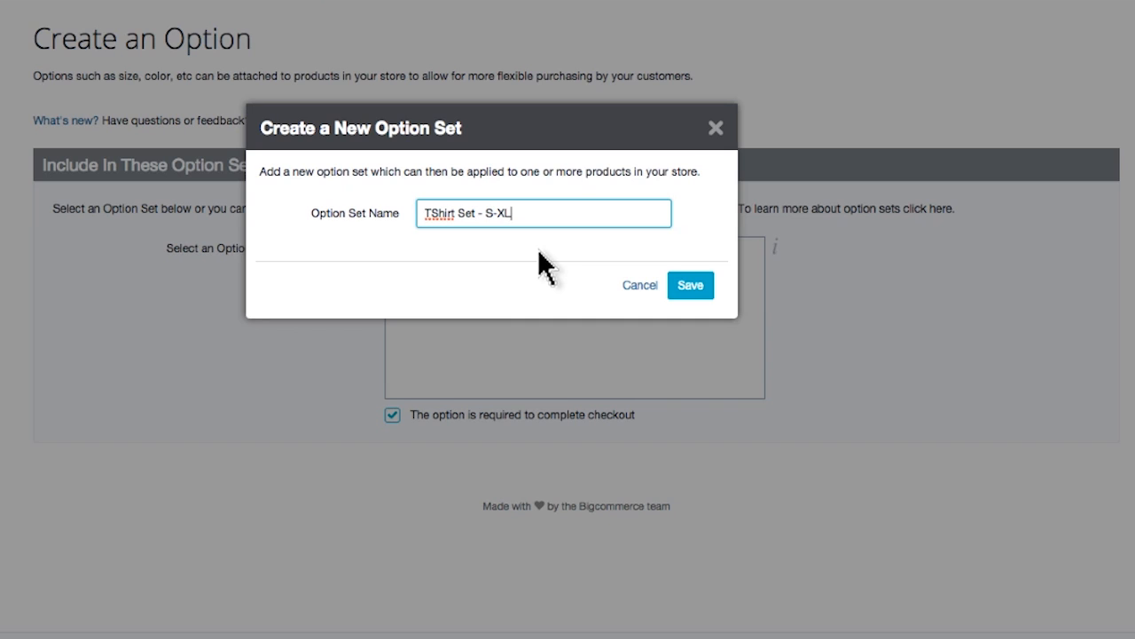
text(+ B)
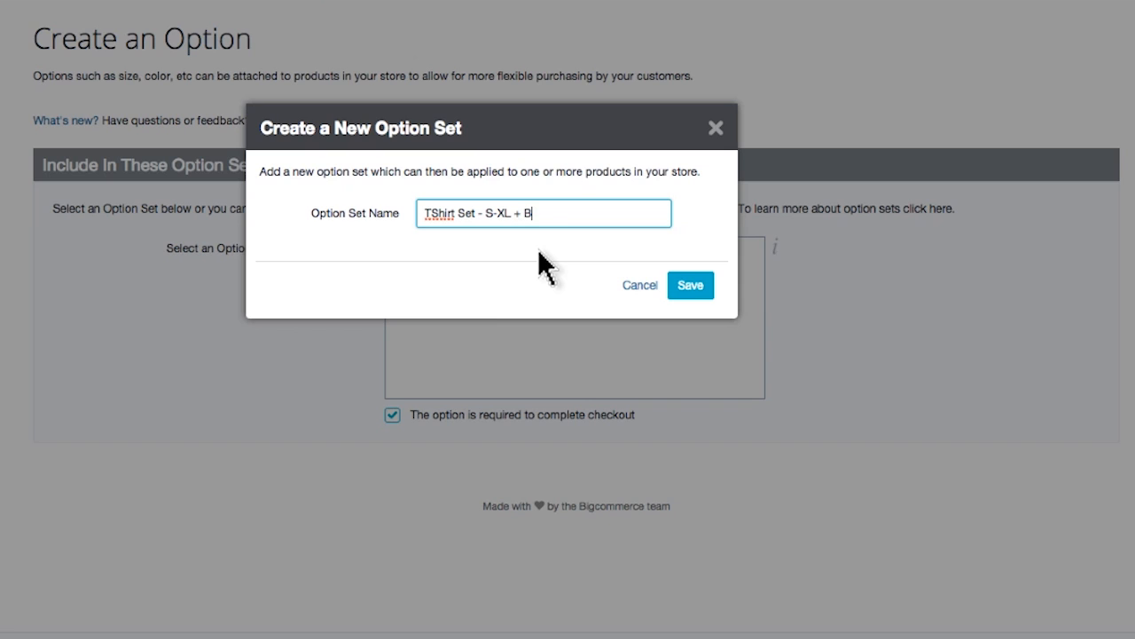
text(lue/Navy/G)
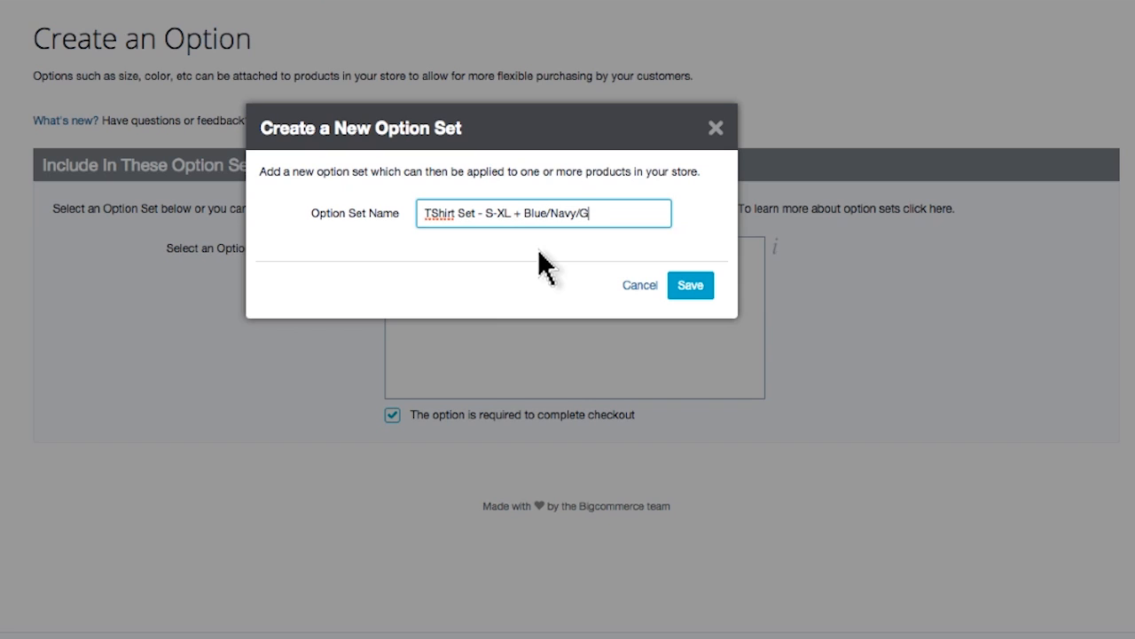
text(rey)
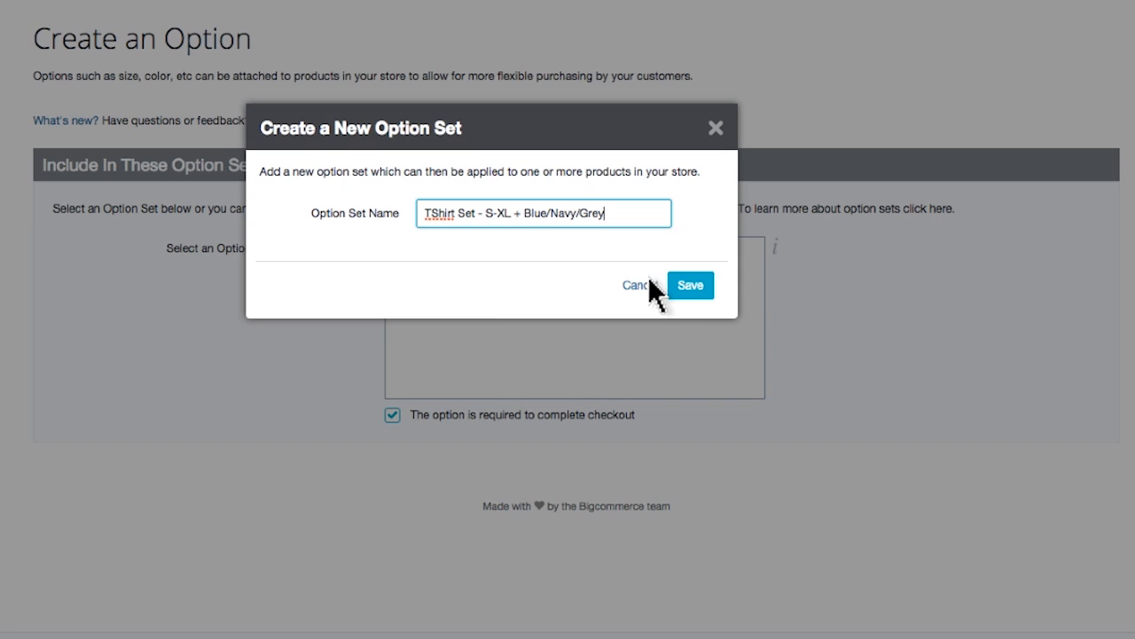
click(690, 283)
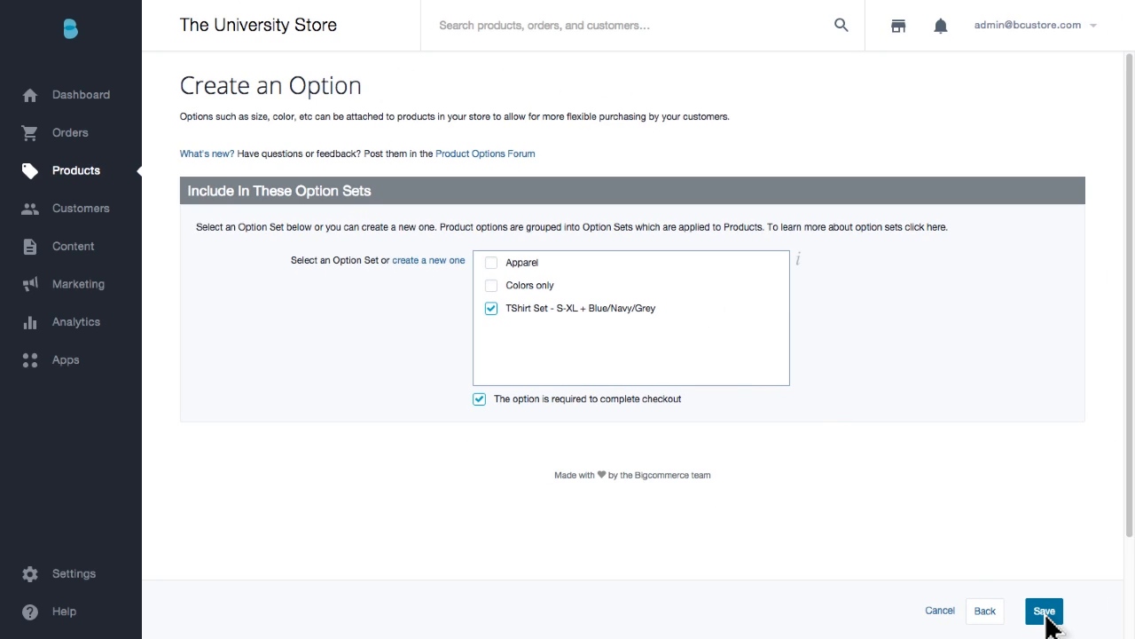
Step: Save the size option, then begin a Color option named 'Color - Navy/Blue/Grey'
click(1043, 610)
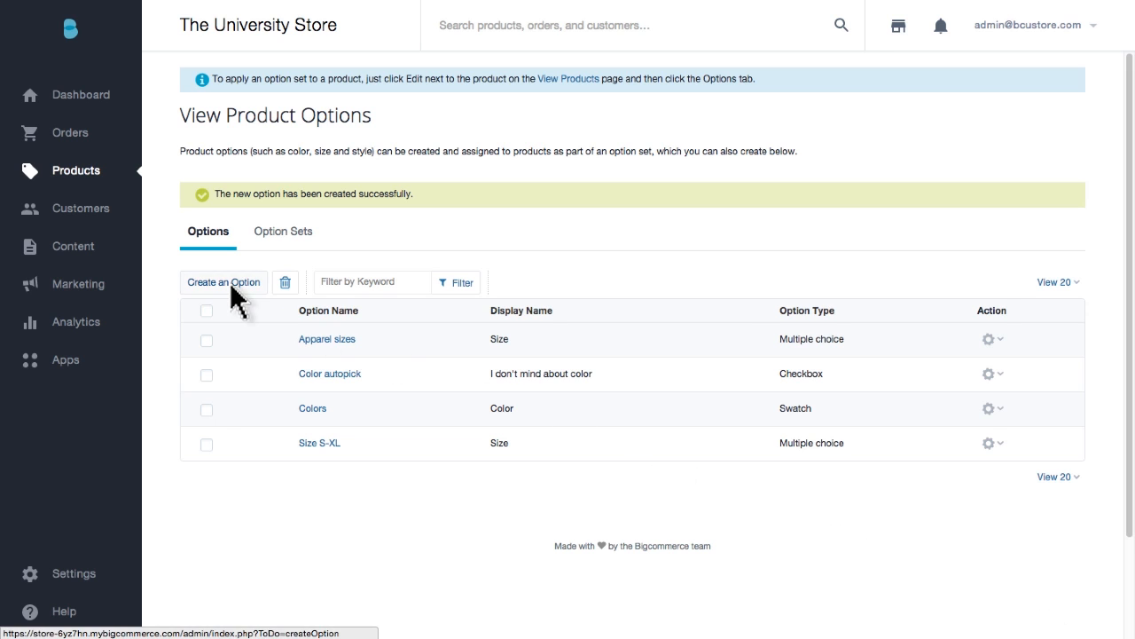
click(223, 283)
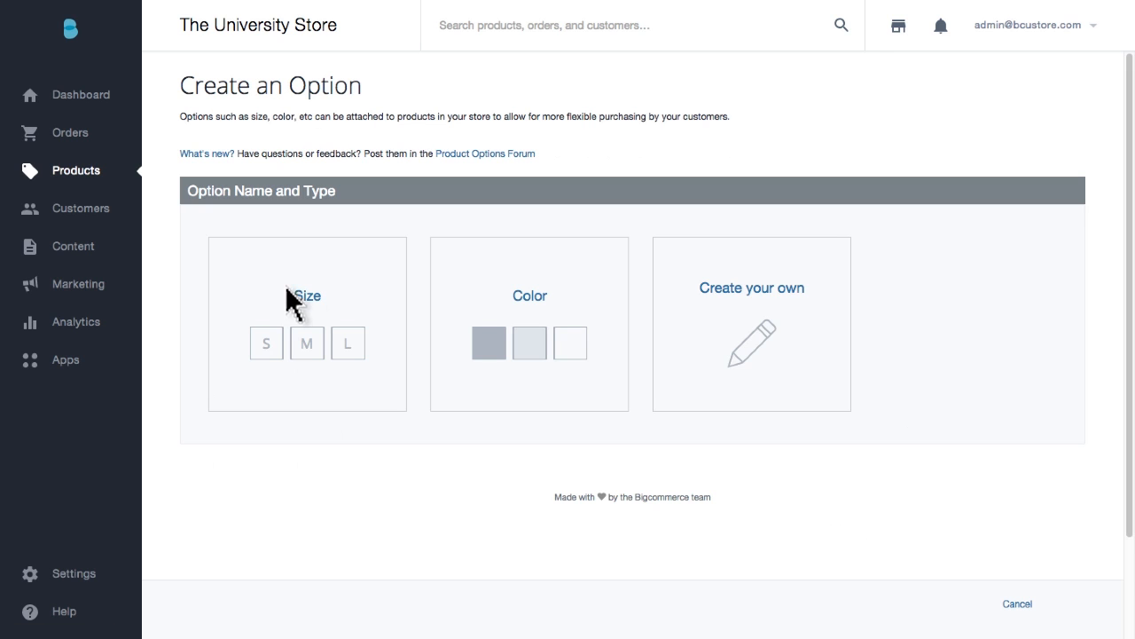
mouse_move(528, 311)
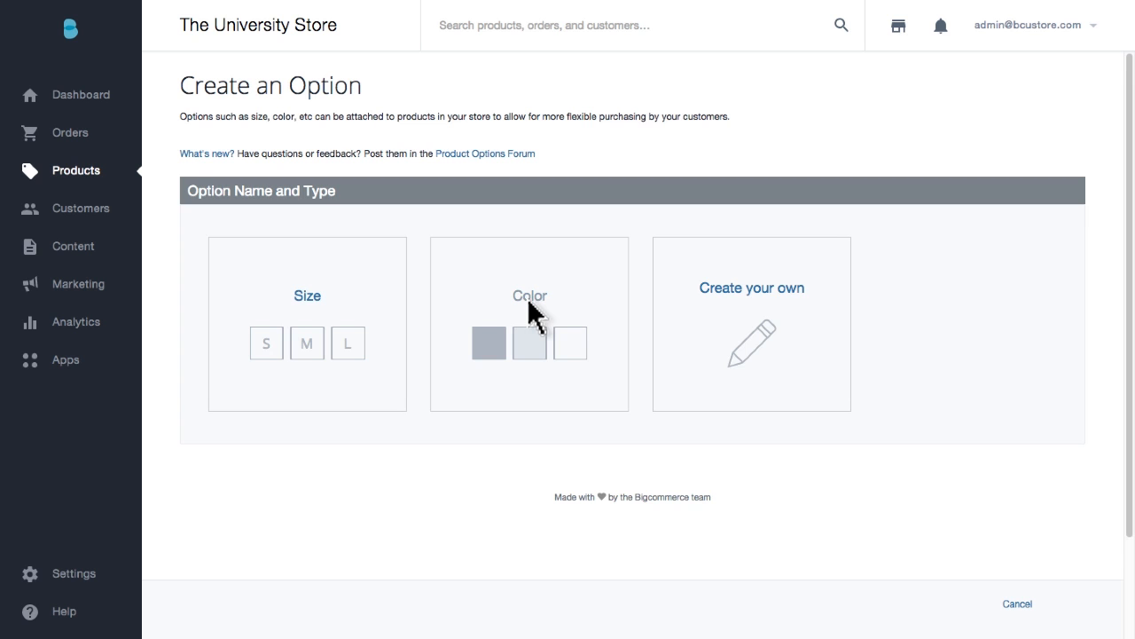
click(528, 294)
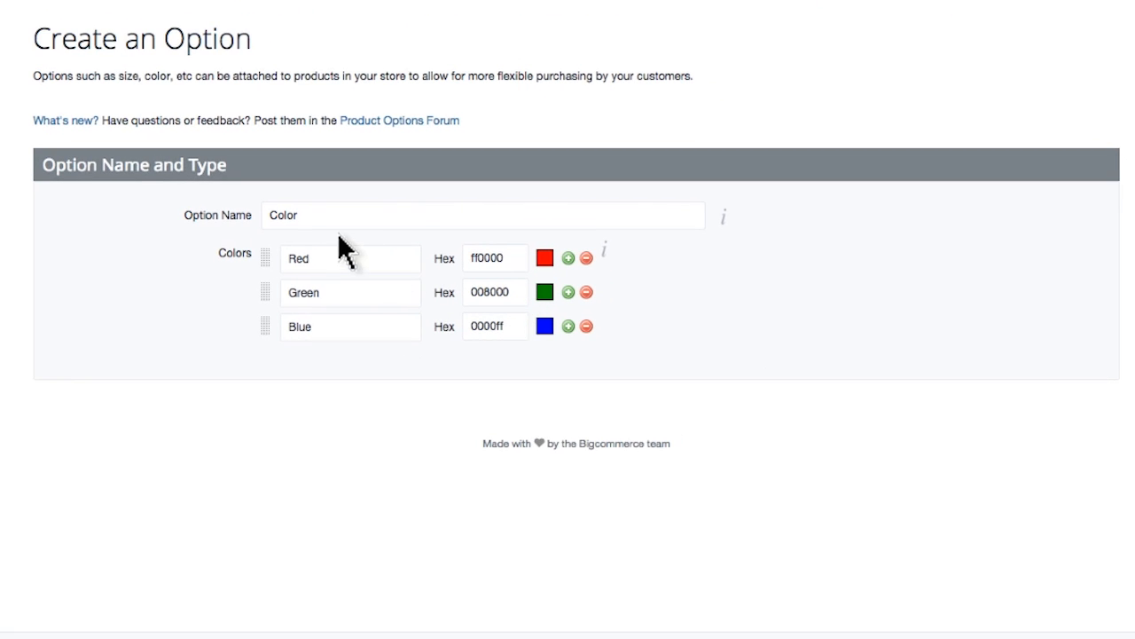
click(483, 214)
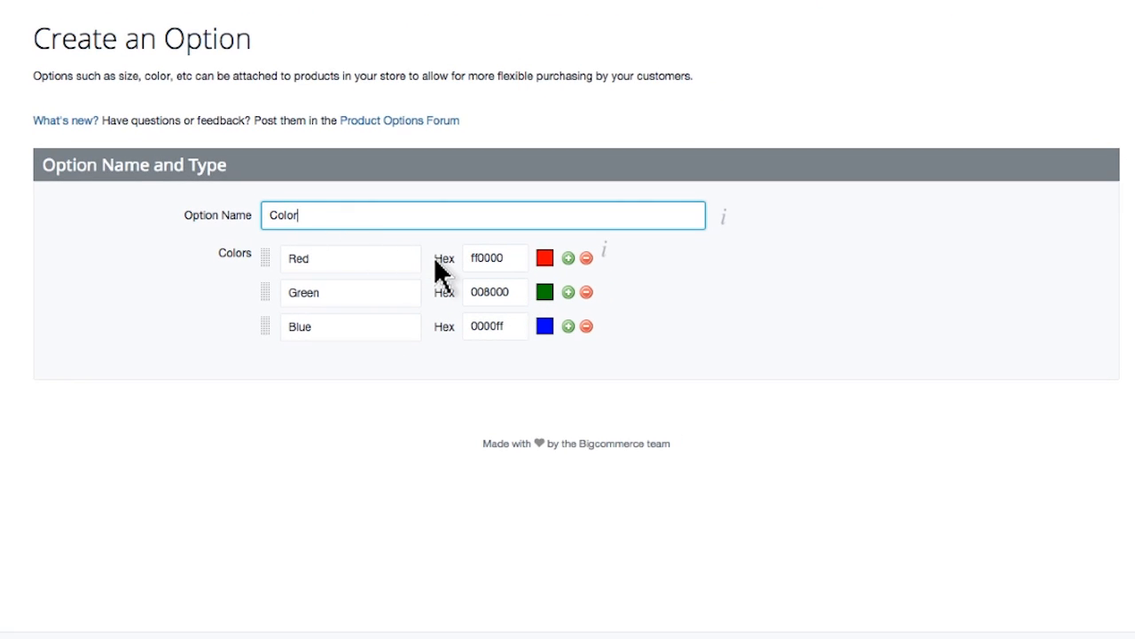
text(- Navy/Blue)
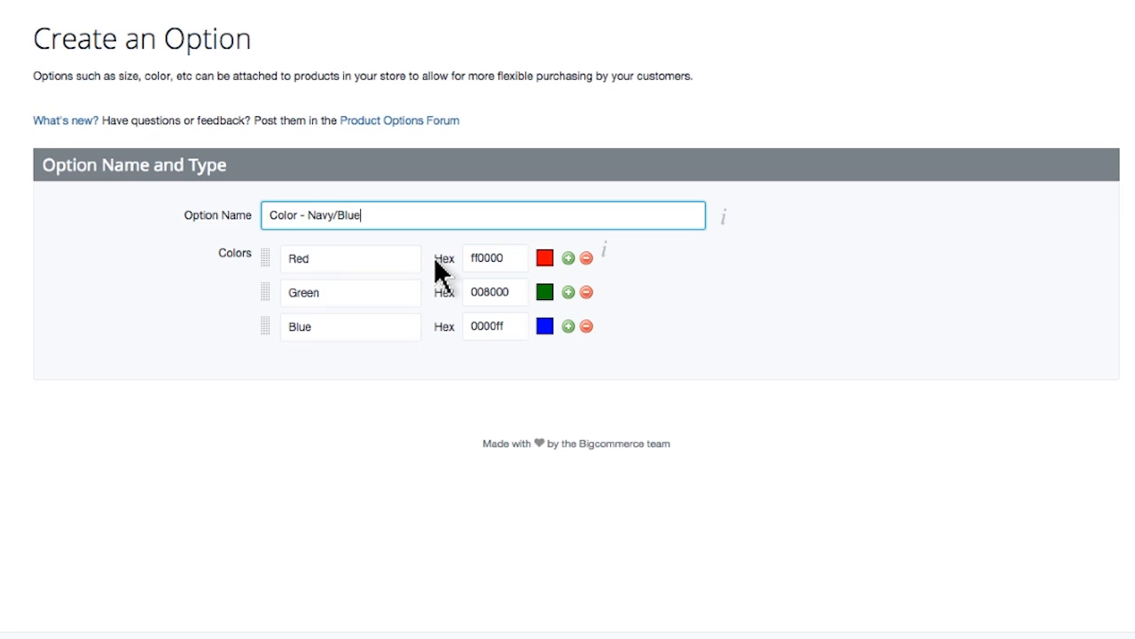
text(/Grey)
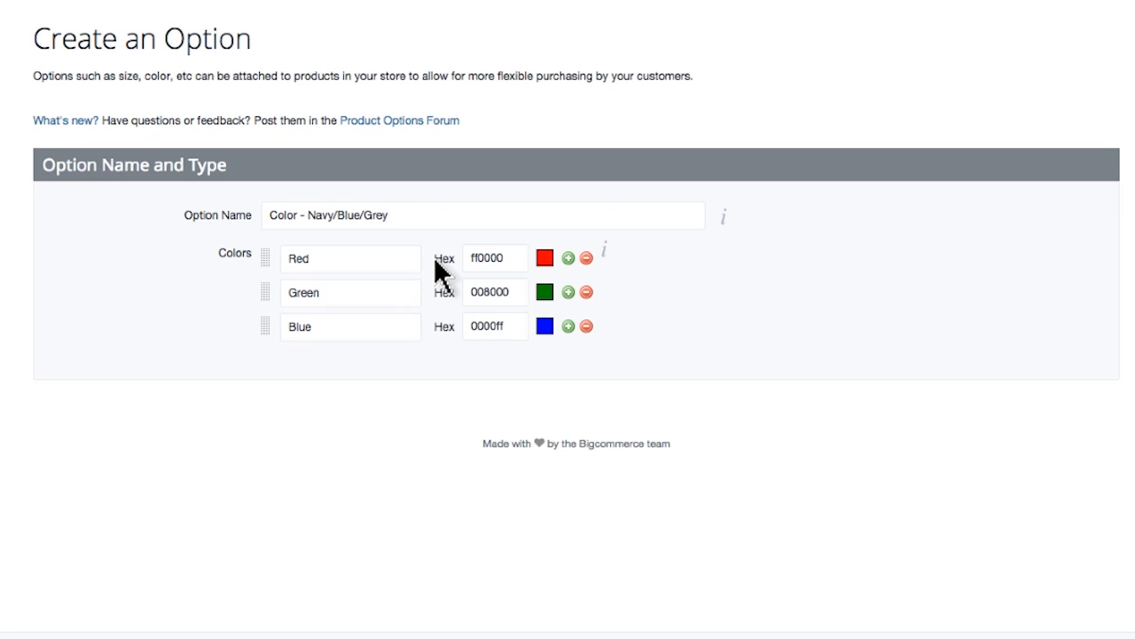
Step: Set the first colour value's swatch to a dark navy shade, hex 2e4c6b
click(545, 259)
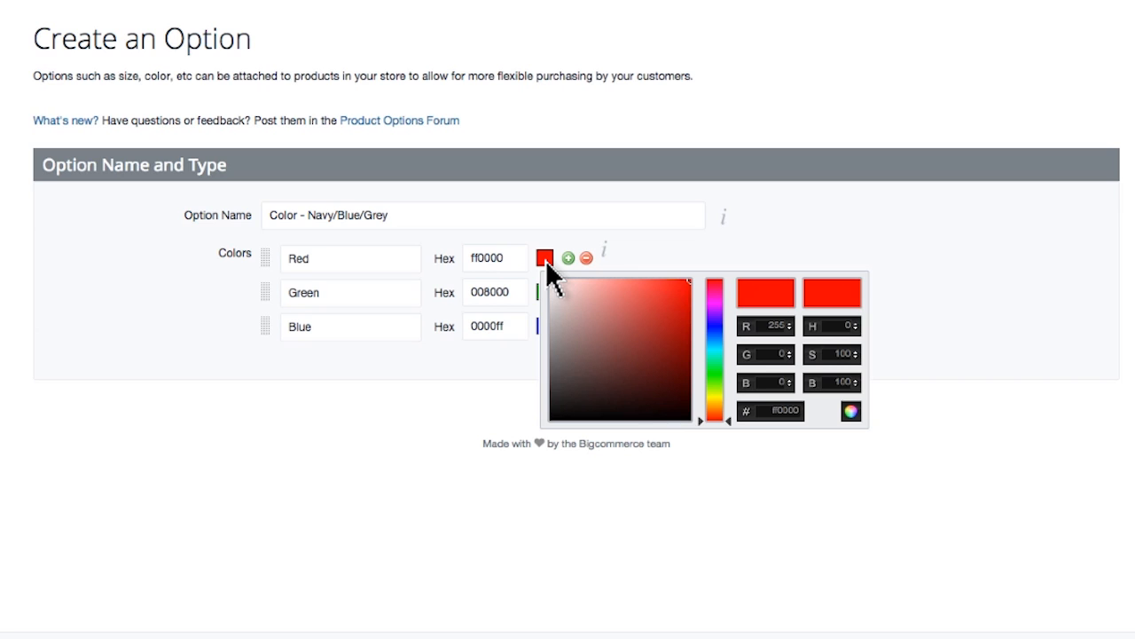
mouse_move(724, 440)
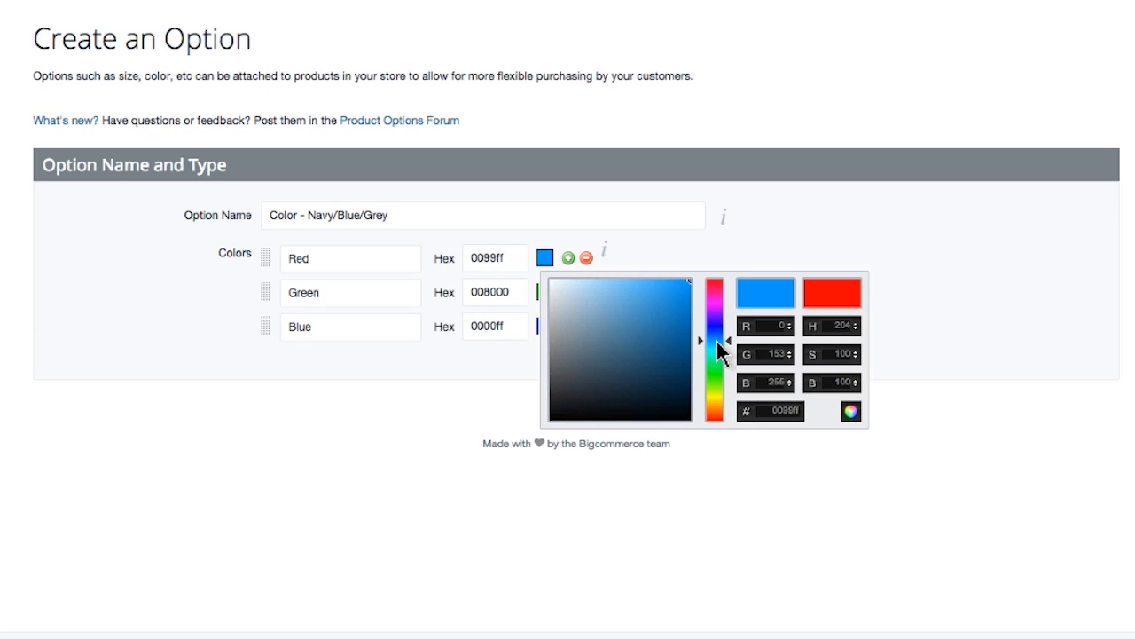
drag(718, 346, 719, 340)
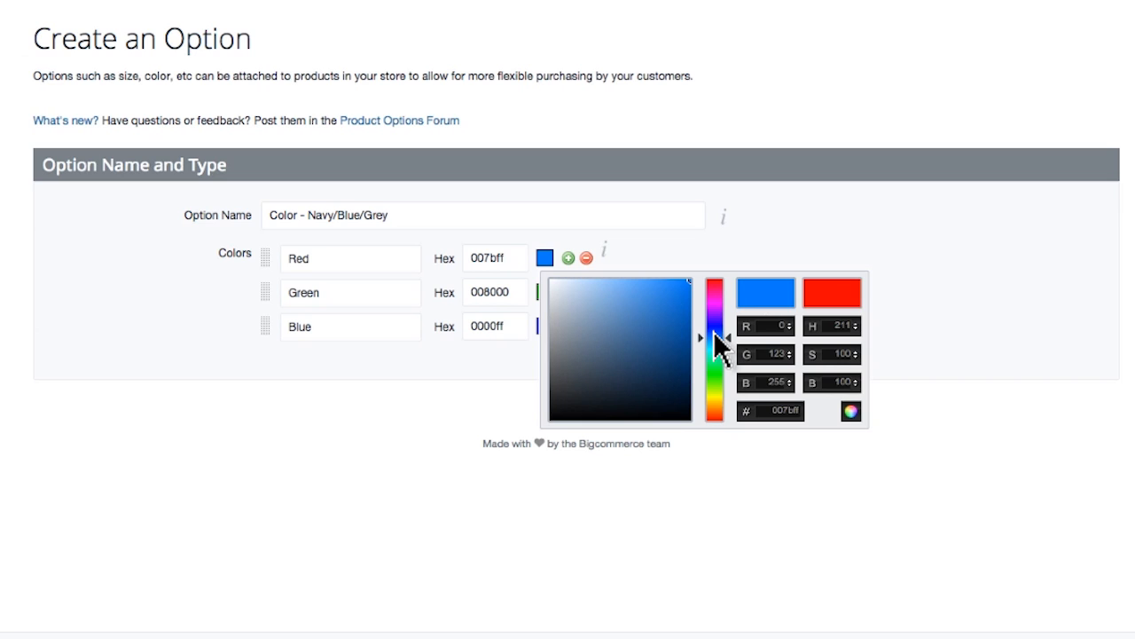
mouse_move(664, 383)
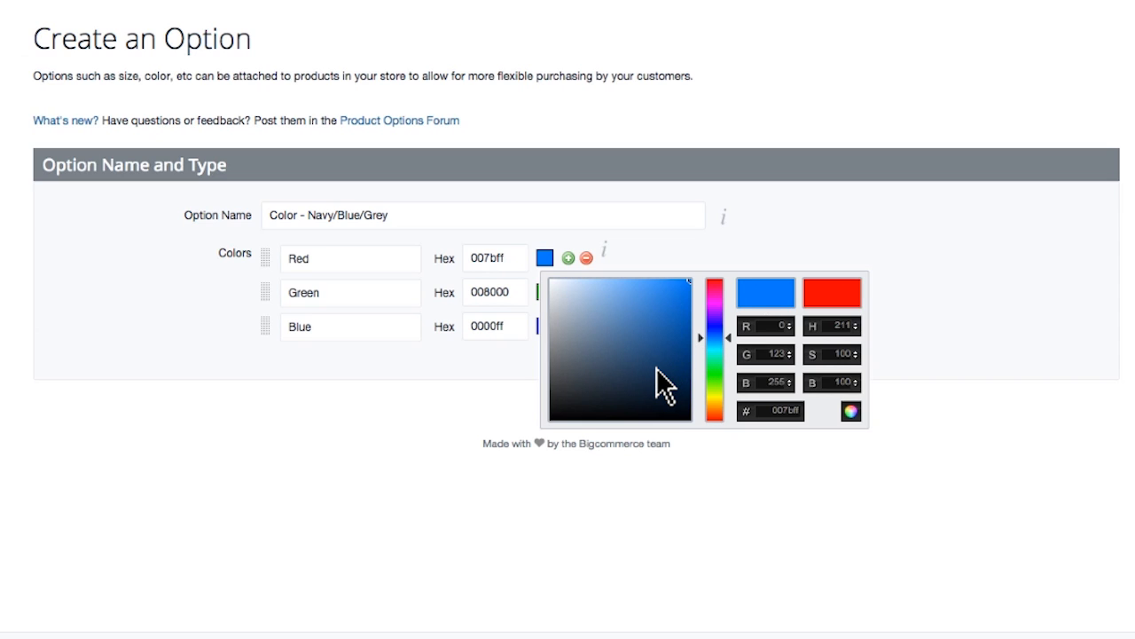
click(633, 364)
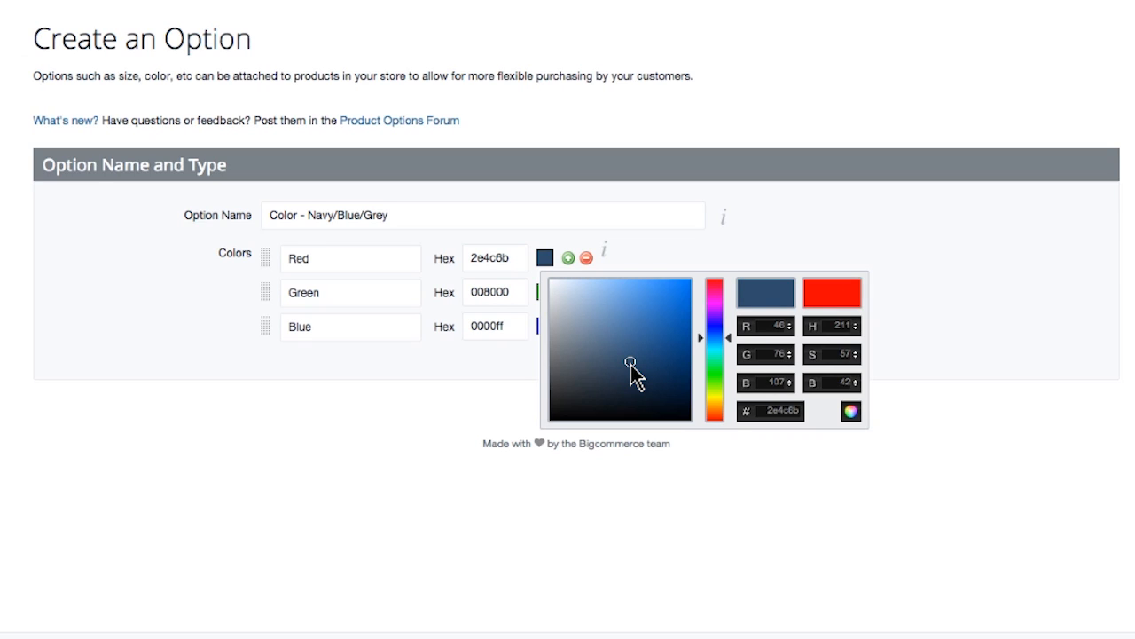
mouse_move(511, 376)
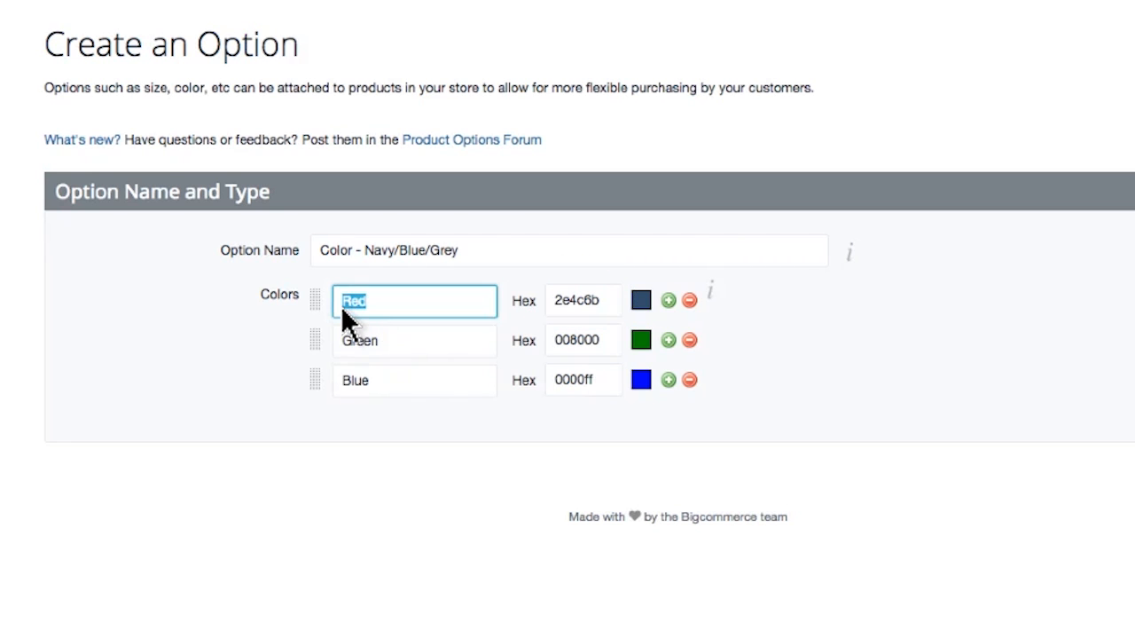
Step: Name the values Navy Blue, Bigcommerce Blue (00abc9) and Grey, then continue
text(Navy Blue)
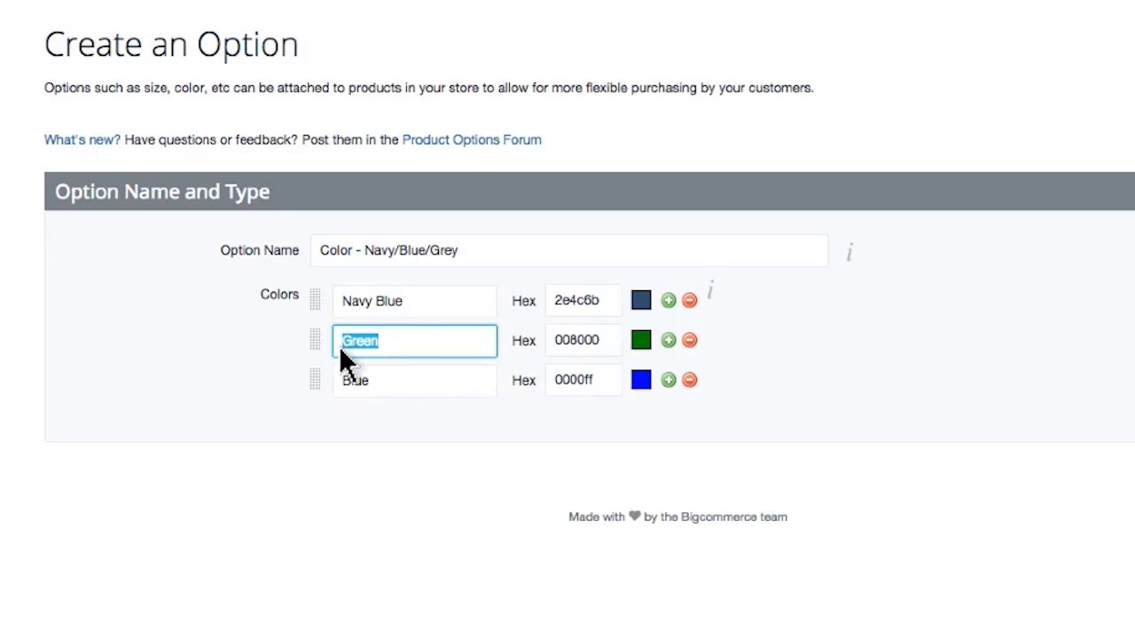
text(Bigcommerce Blue)
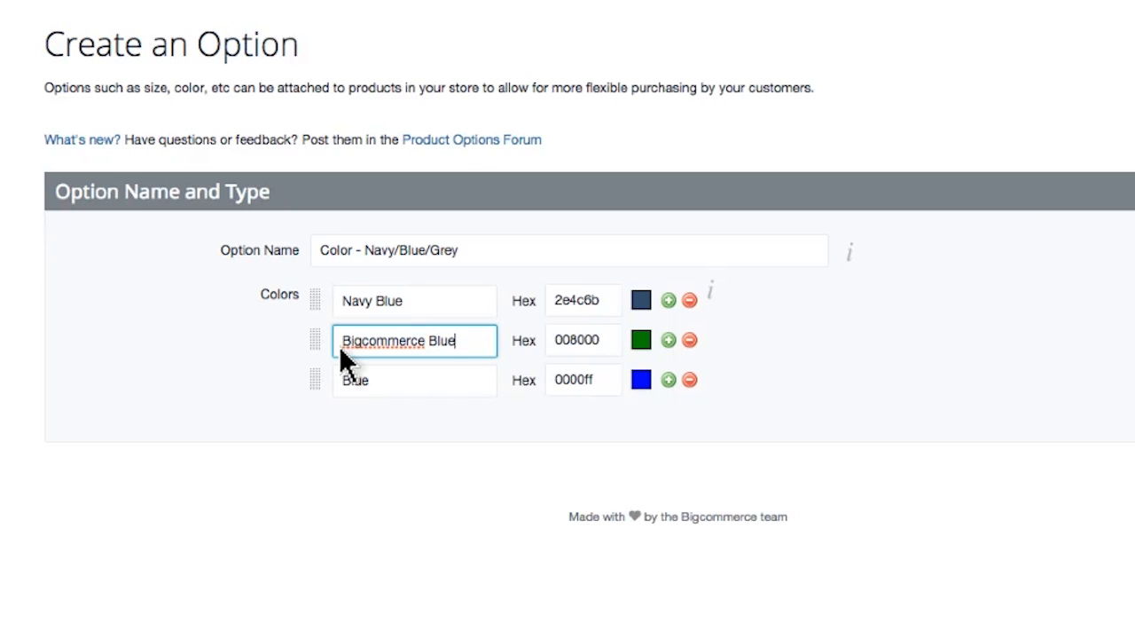
text(Grey)
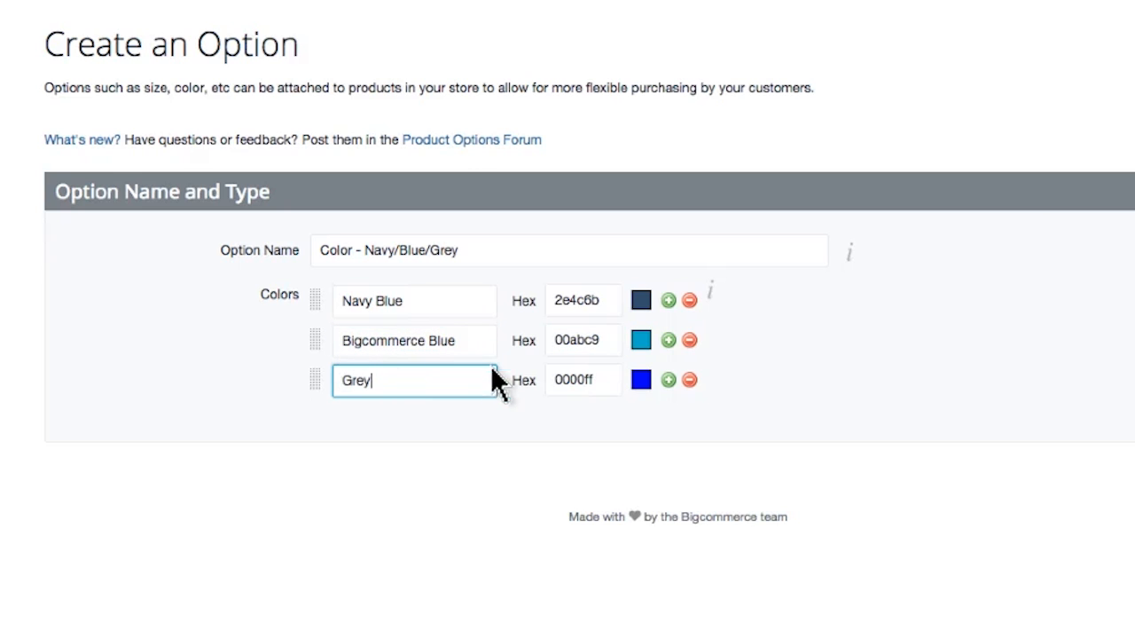
click(642, 380)
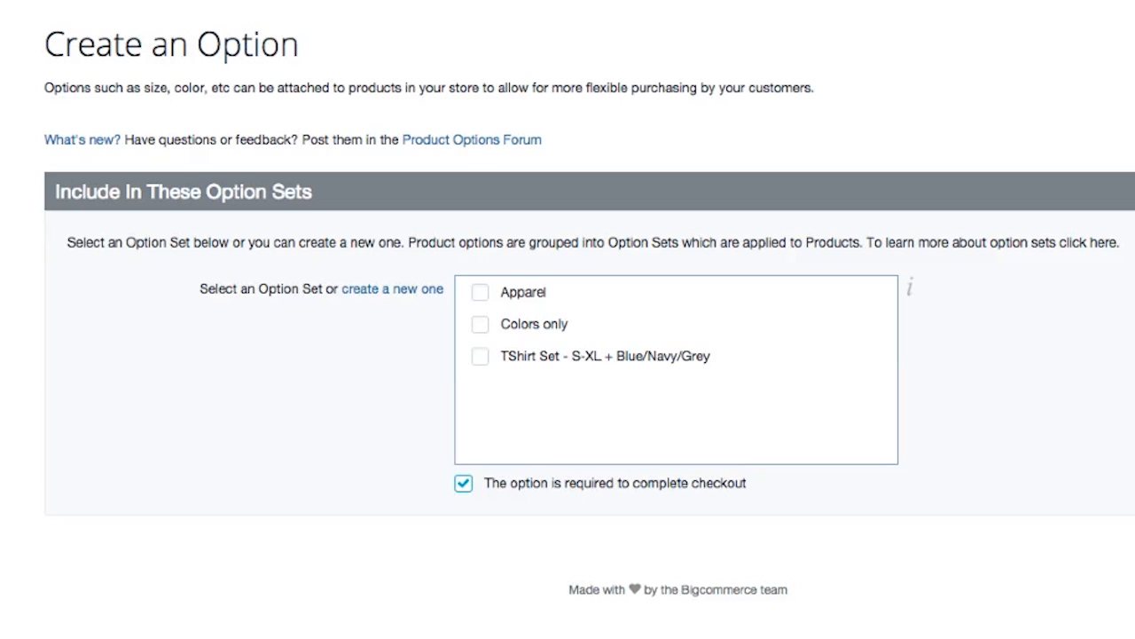
Step: Tick the 'TShirt Set - S-XL + Blue/Navy/Grey' set and save the colour option
click(479, 355)
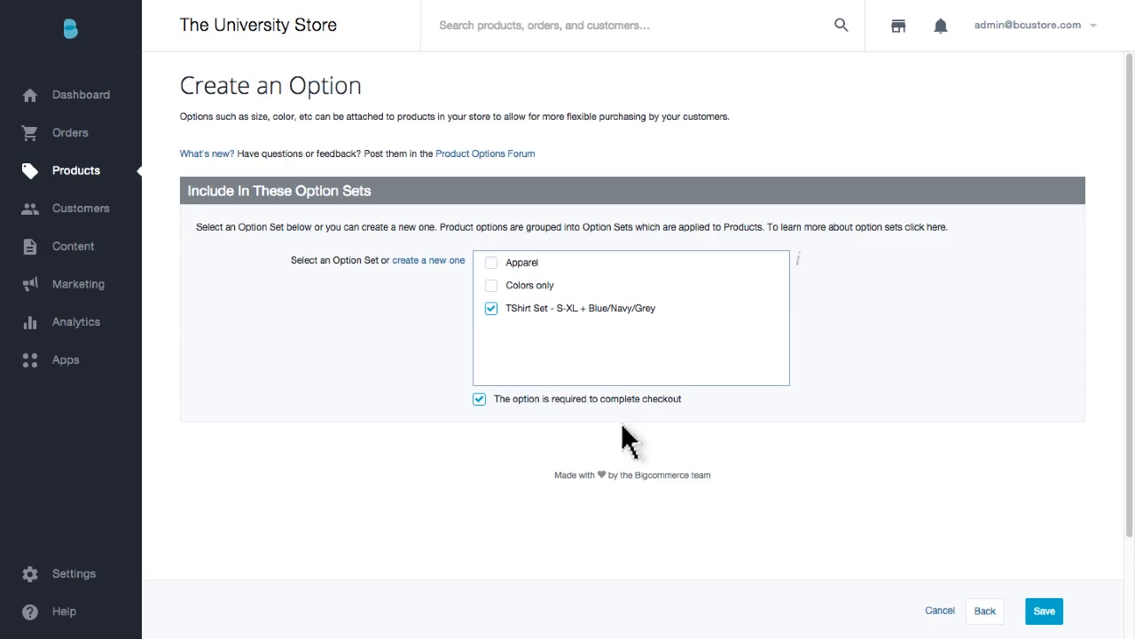
click(1043, 610)
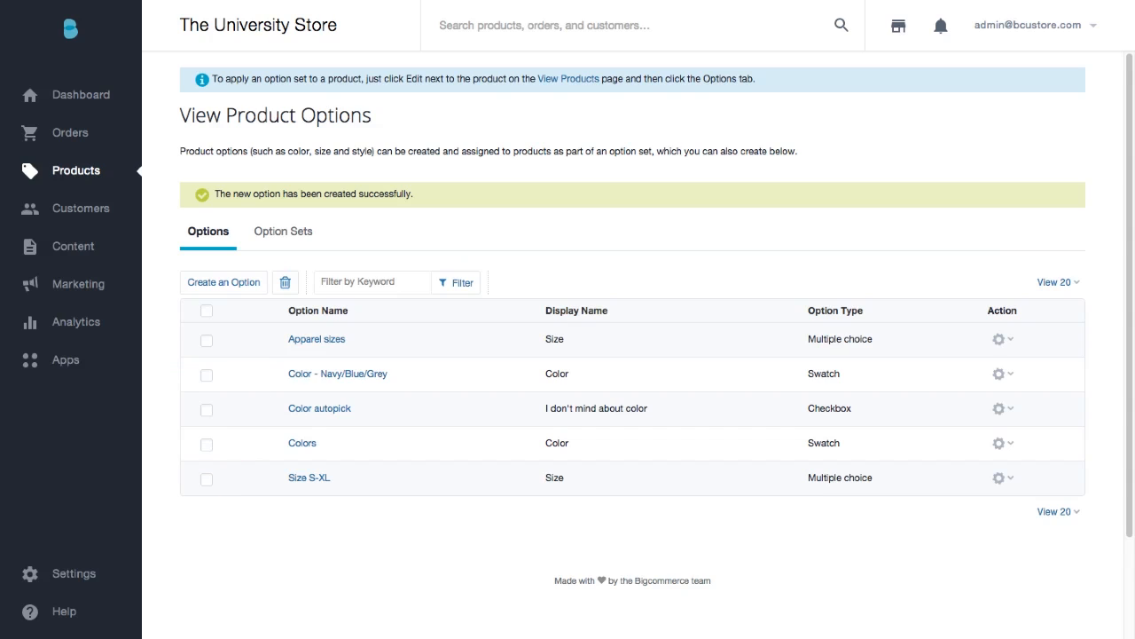
mouse_move(247, 336)
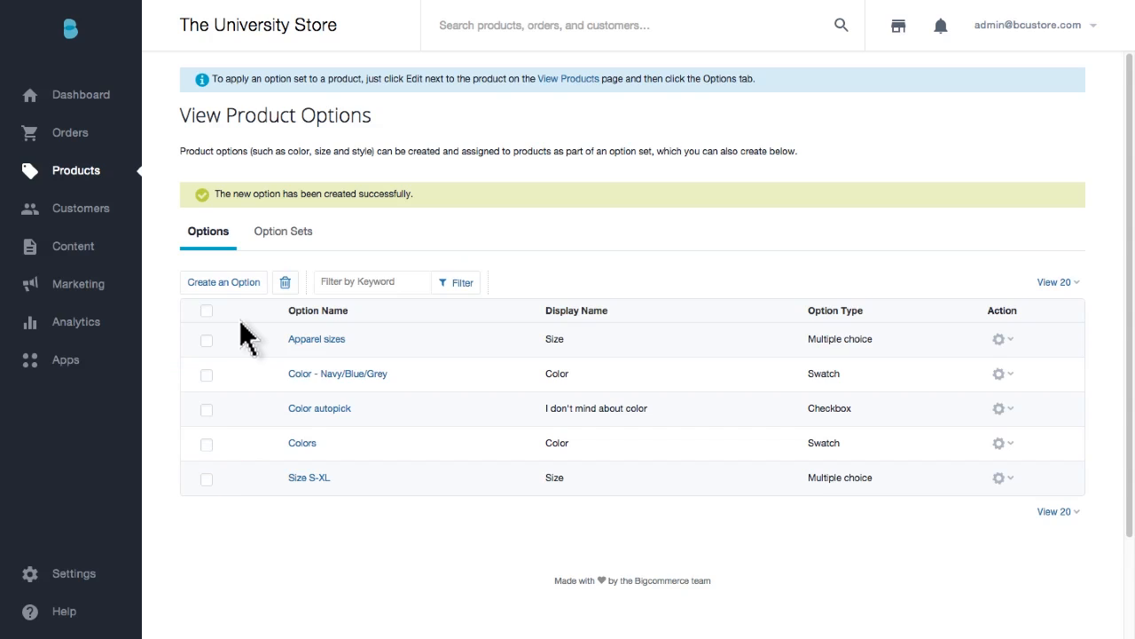
Step: Open the Bigcommerce T-Shirt (BCTSHIRT) product for editing from the Products list
click(75, 170)
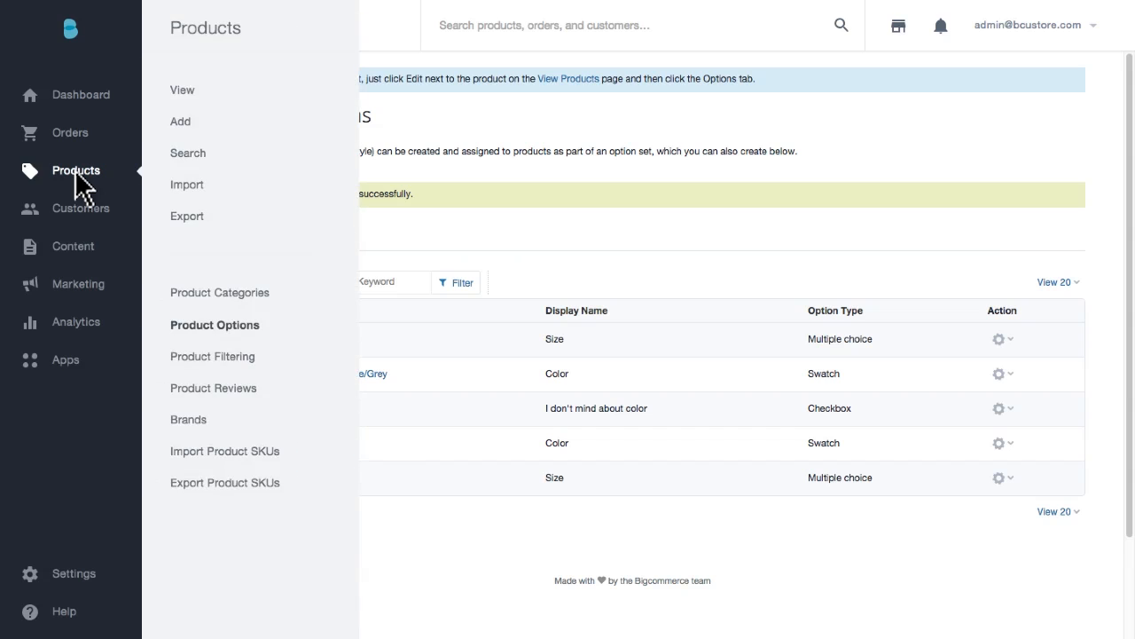
mouse_move(181, 89)
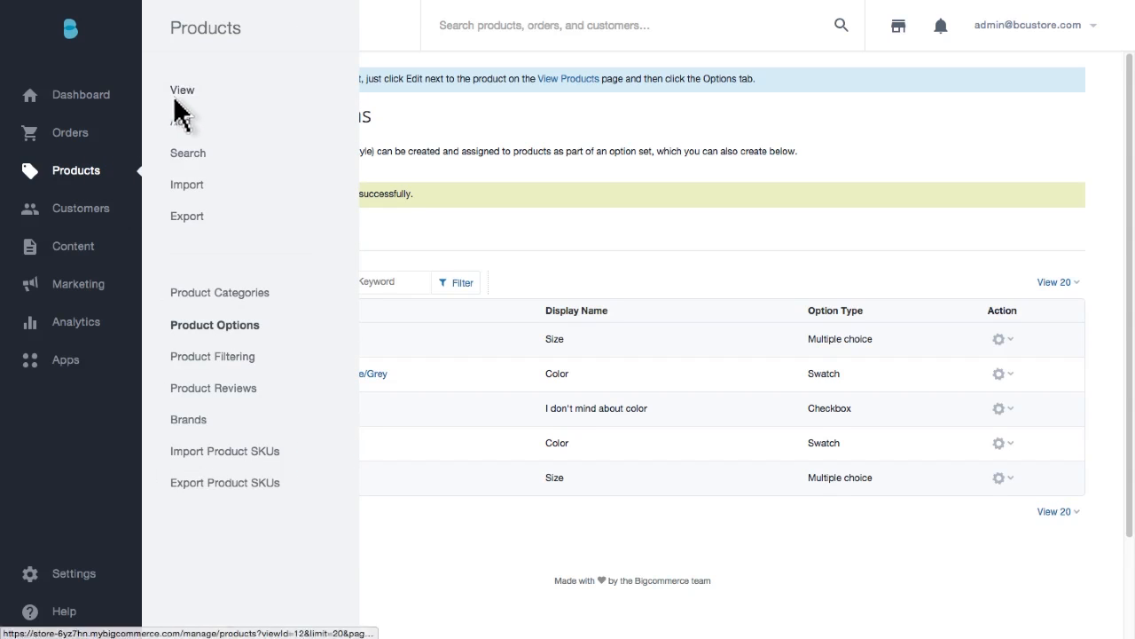
click(181, 89)
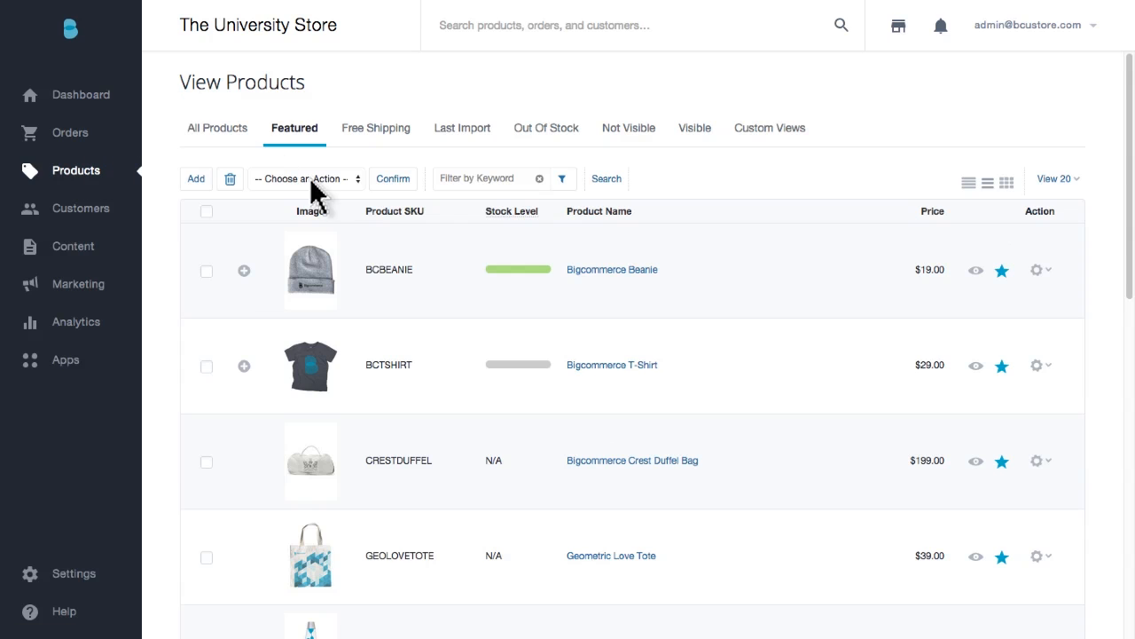
mouse_move(610, 381)
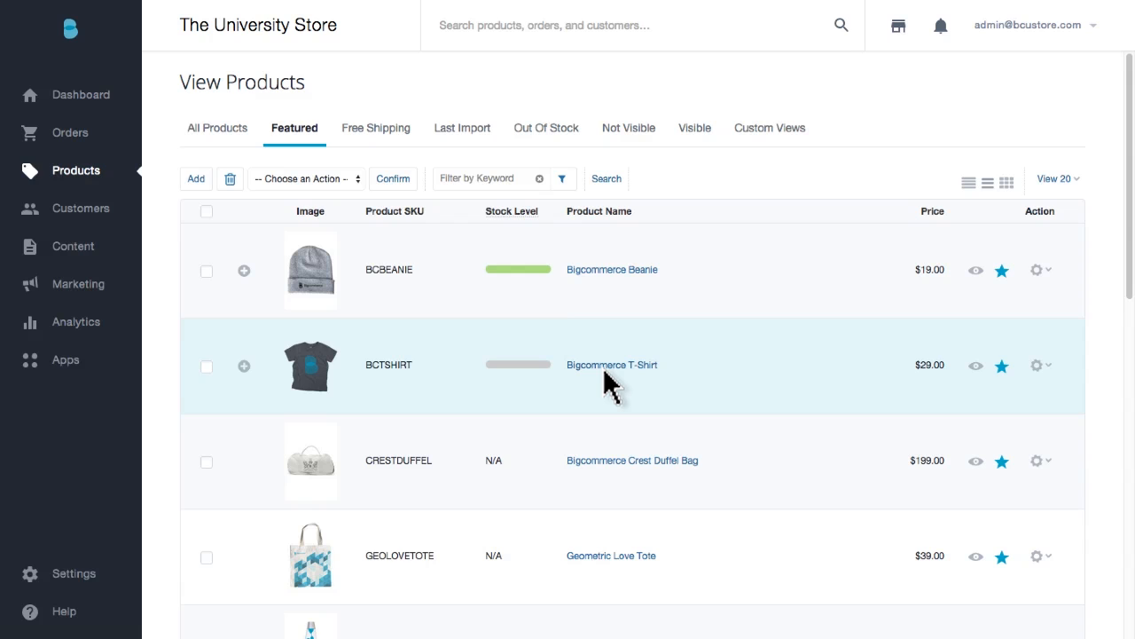
click(611, 366)
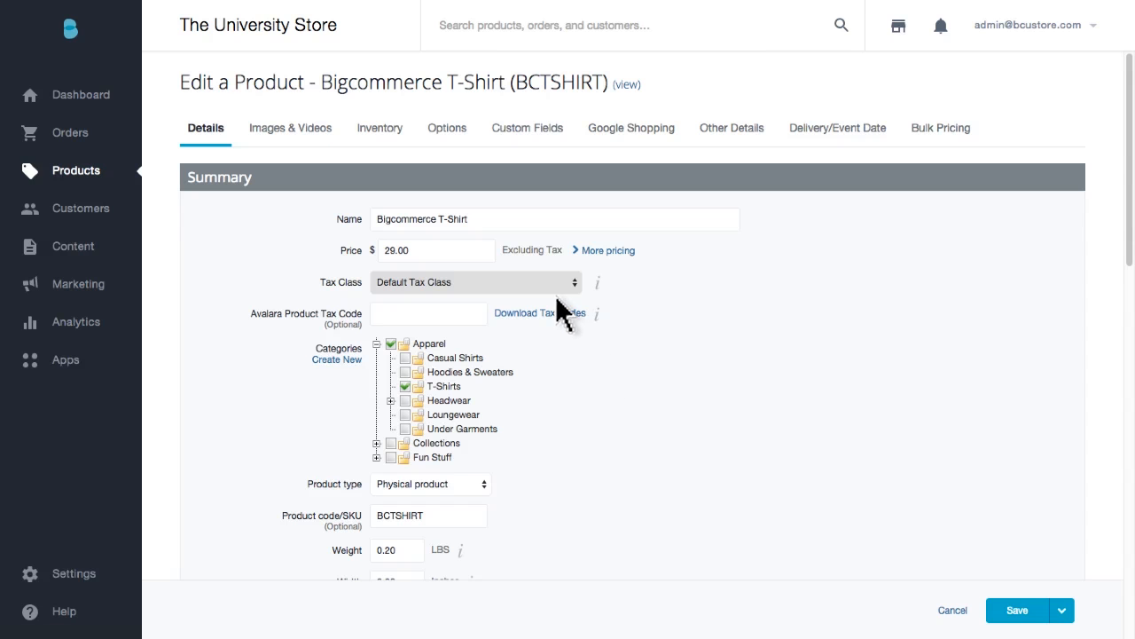
Step: Assign the 'TShirt Set - S-XL + Blue/Navy/Grey' option set to the T-shirt and save
click(446, 127)
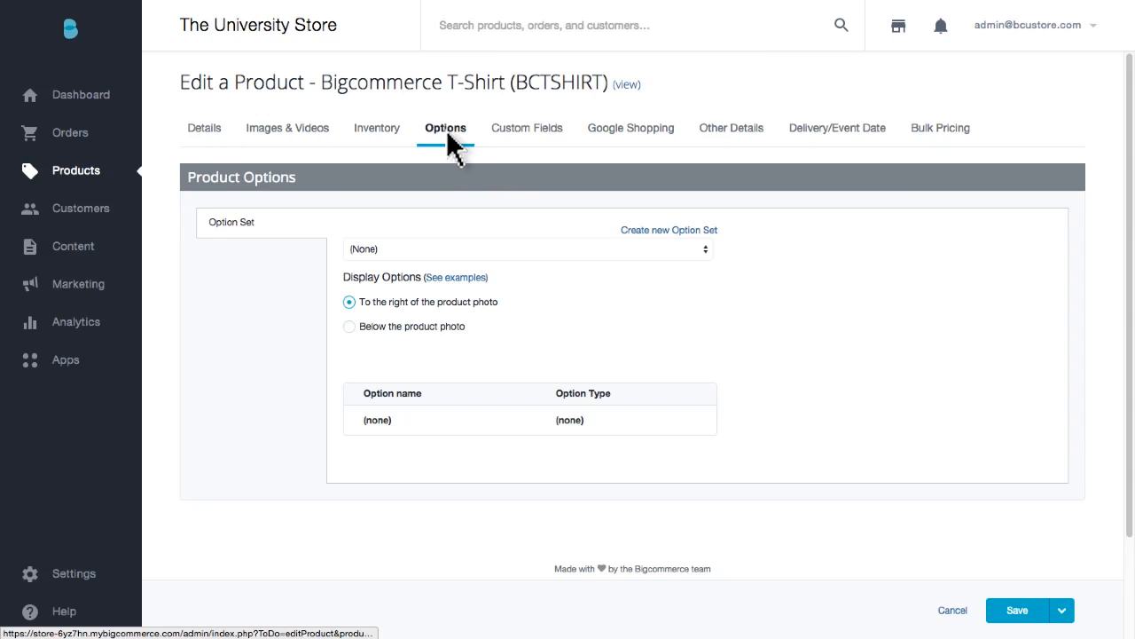
click(526, 248)
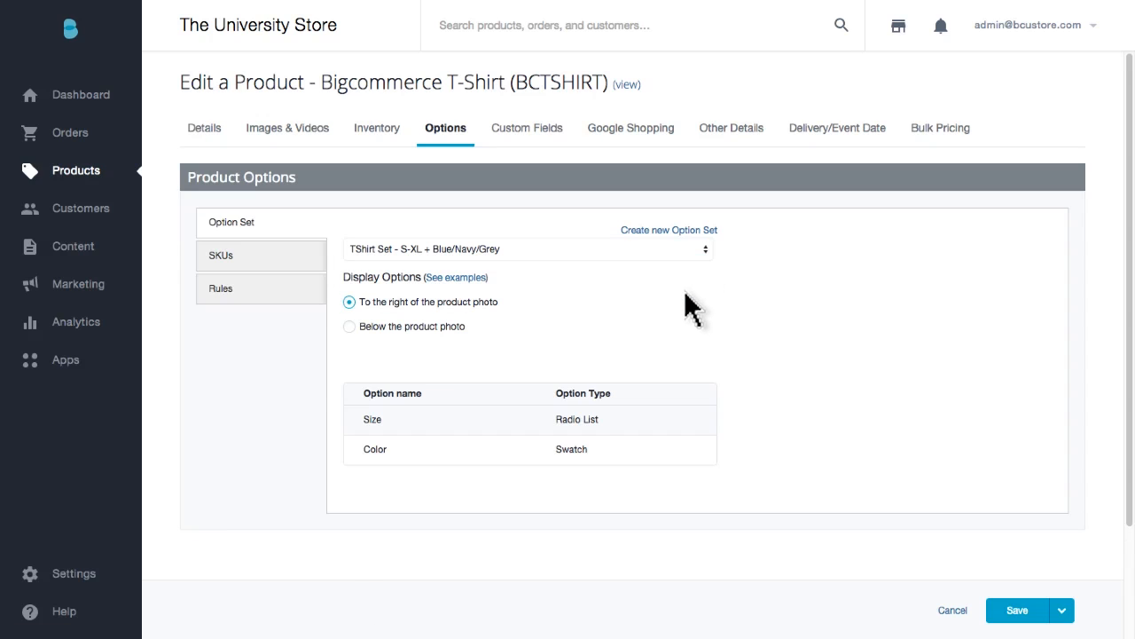
click(1061, 610)
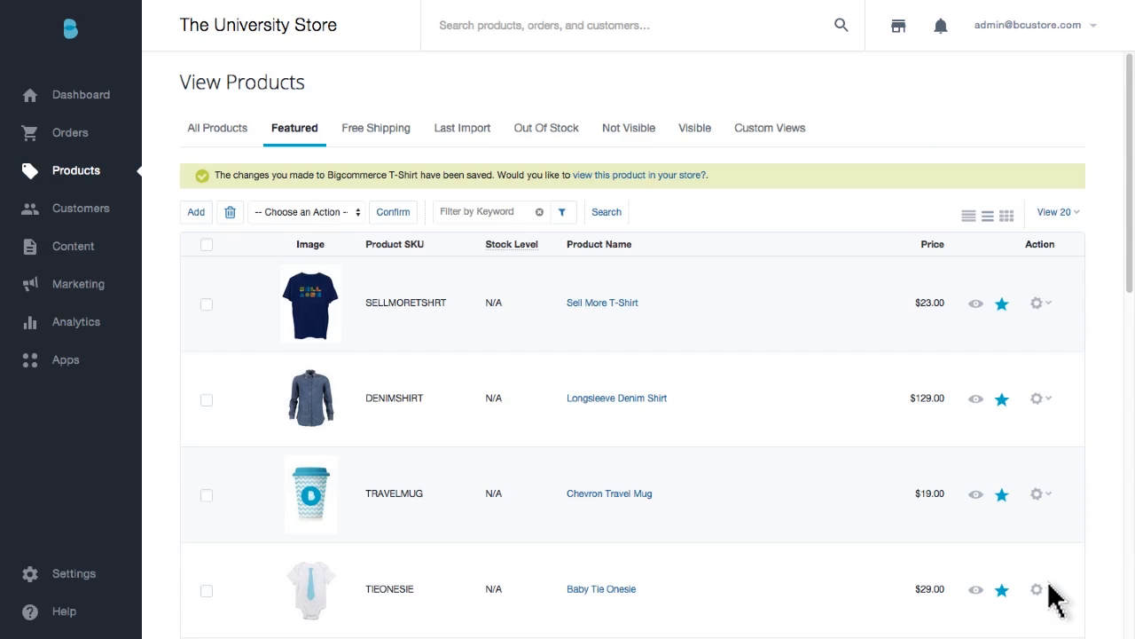
mouse_move(703, 252)
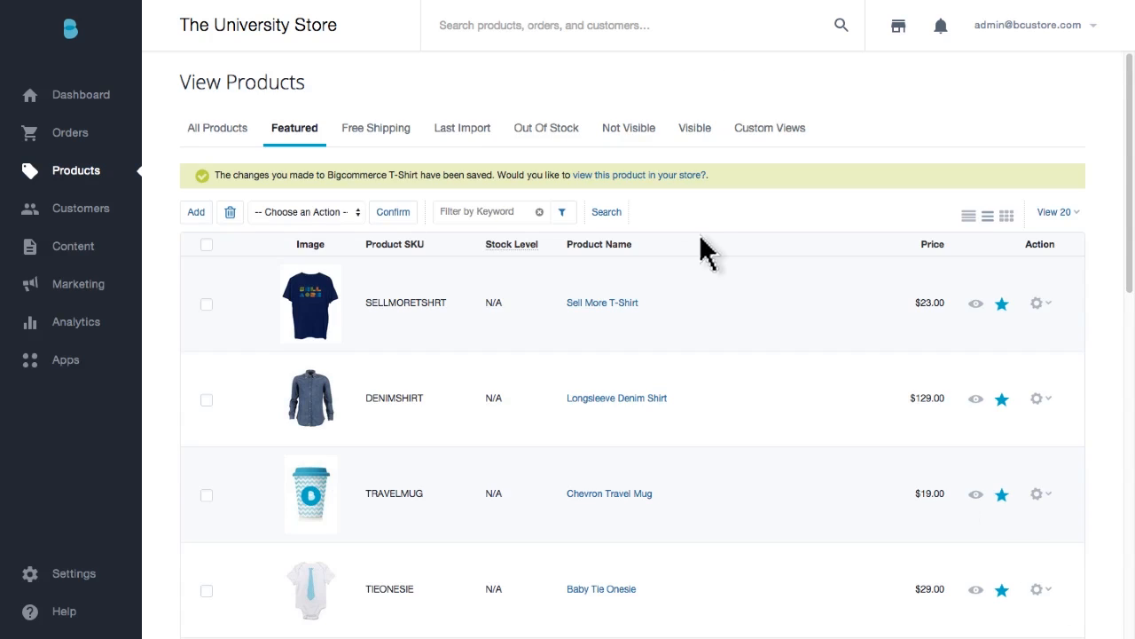
Step: View the saved T-shirt on the storefront with Small–X-Large sizes and three colour swatches at $29.00
click(638, 174)
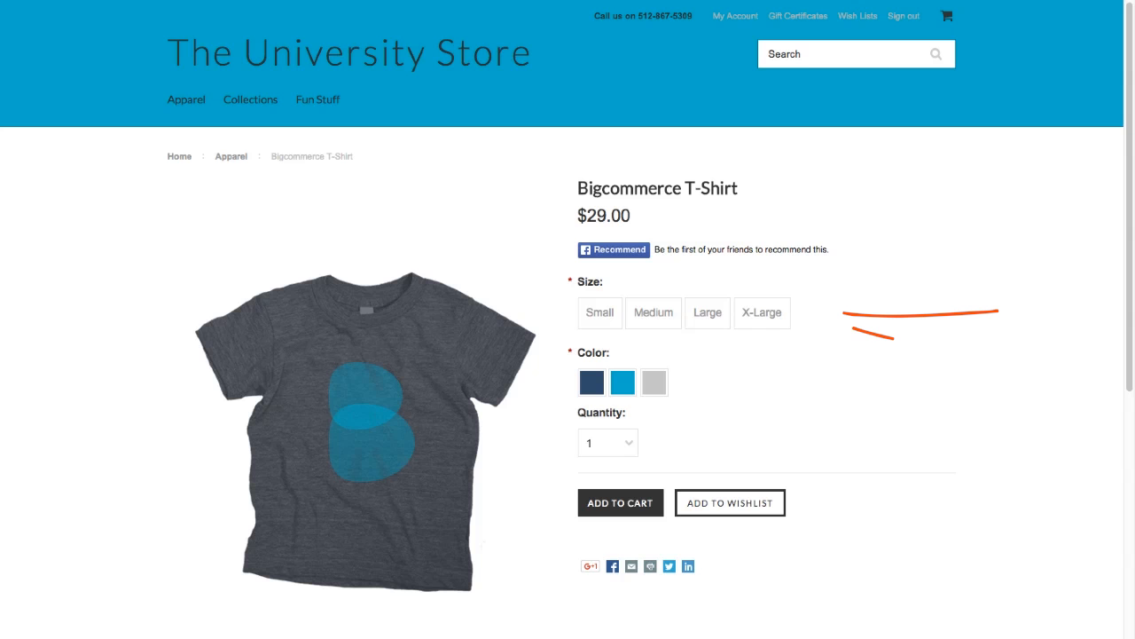